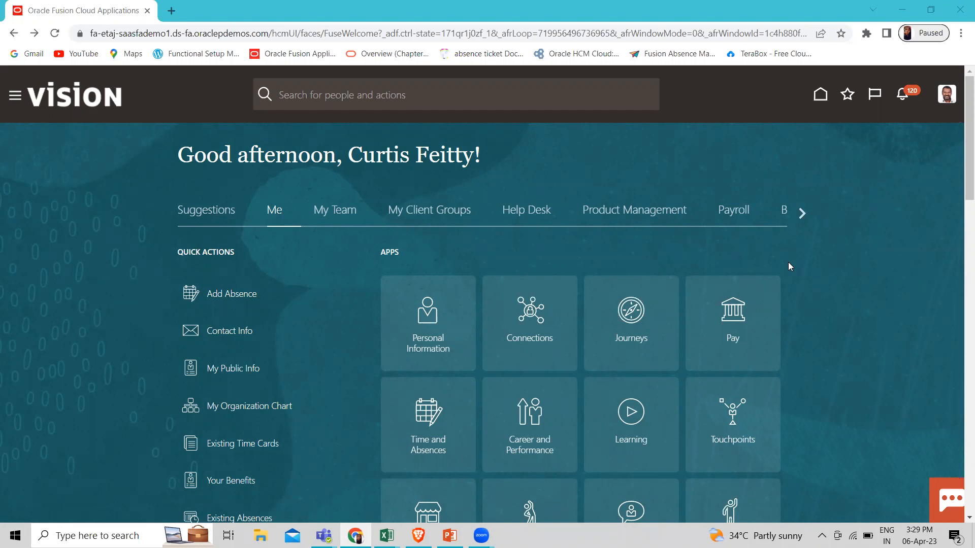
mouse_move(438, 221)
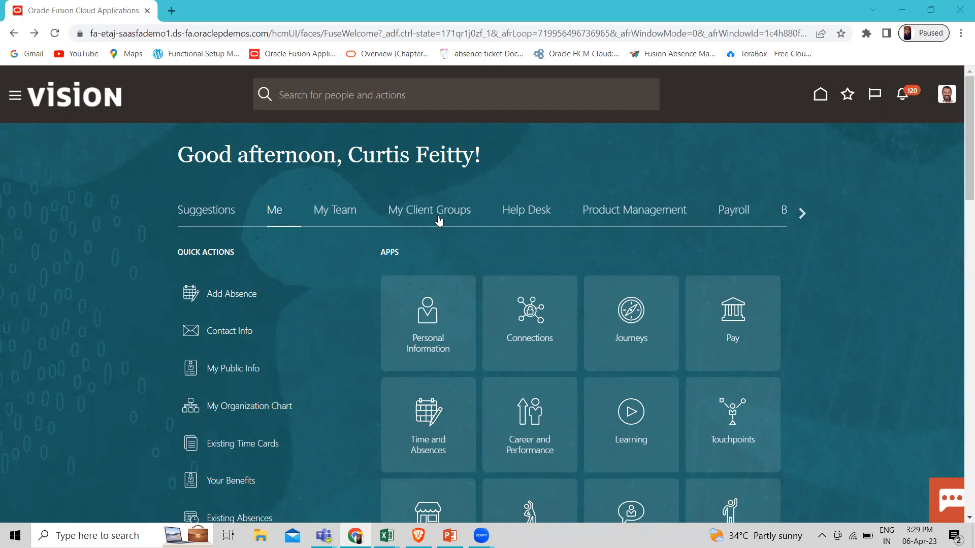
Step: Switch the home page to My Client Groups and scroll to the Talent quick actions
left_click(428, 209)
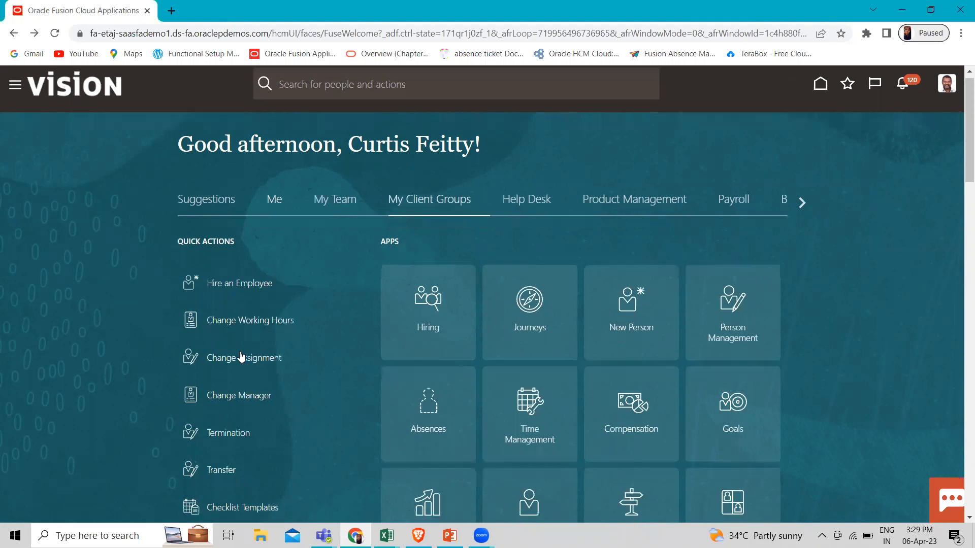
scroll("down", 3)
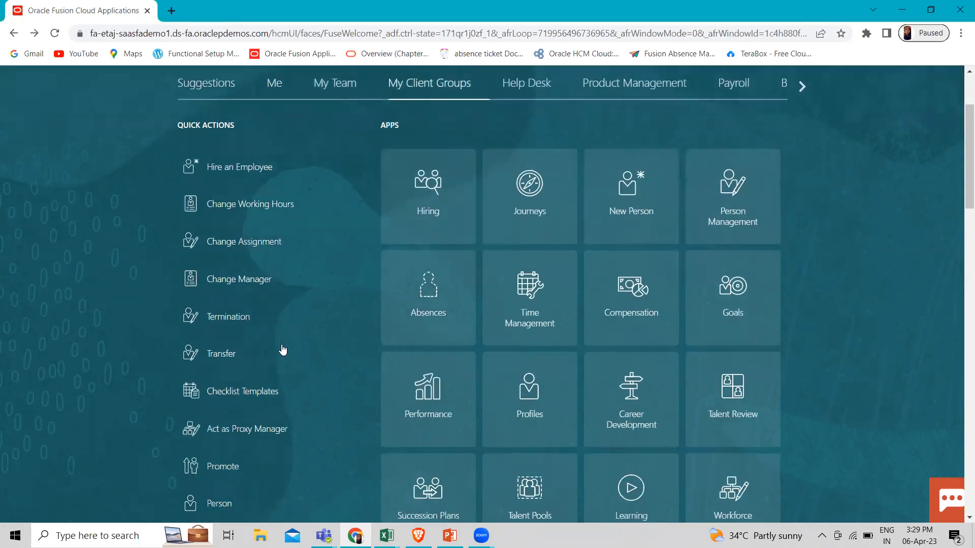
scroll("down", 3)
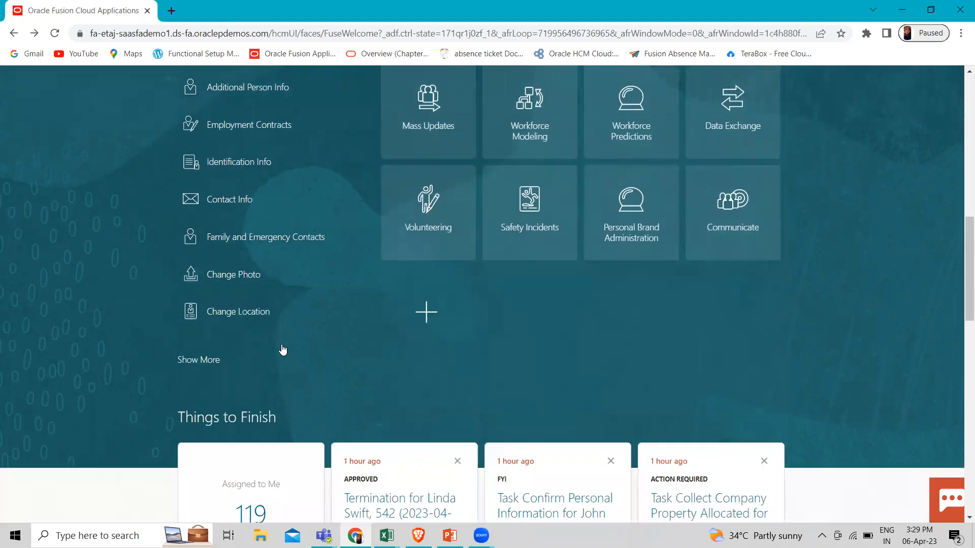
scroll("up", 3)
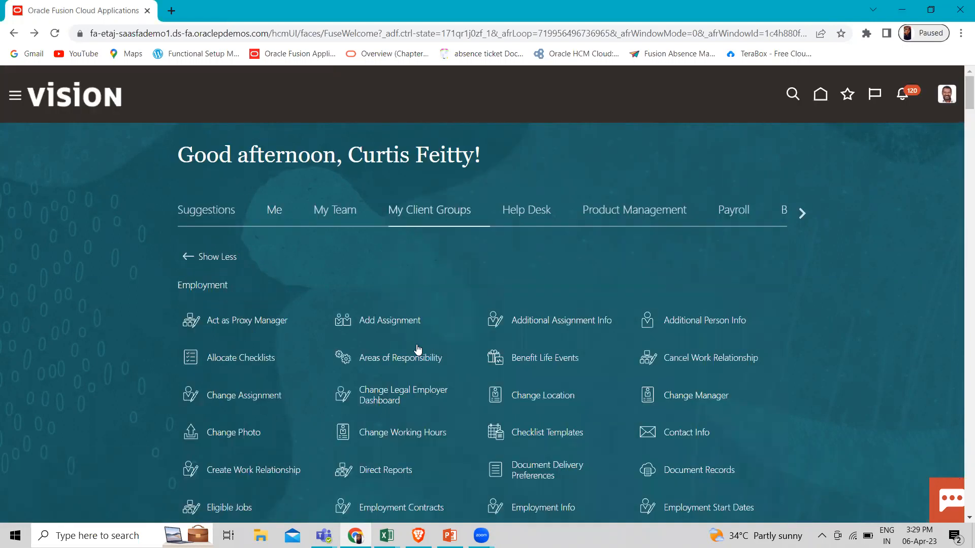
scroll("down", 3)
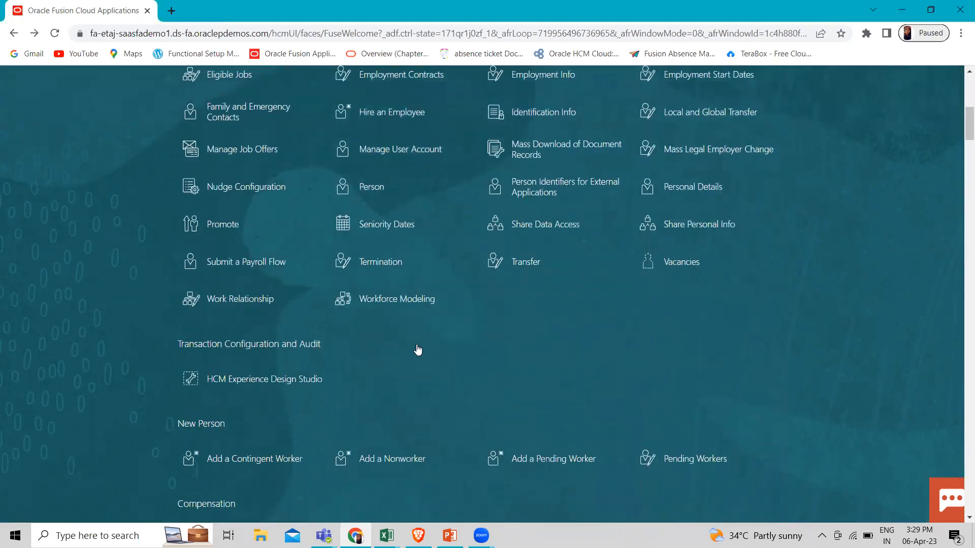
scroll("down", 3)
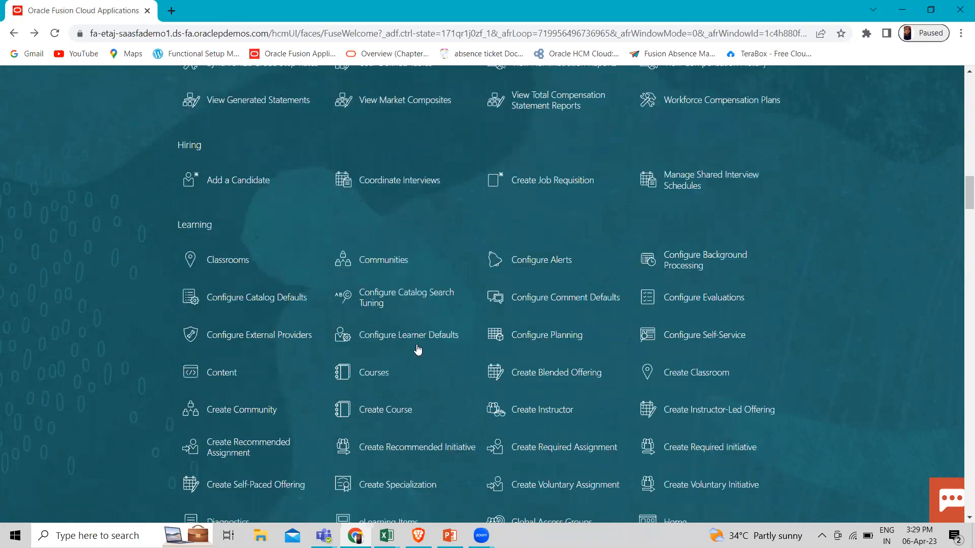
scroll("down", 3)
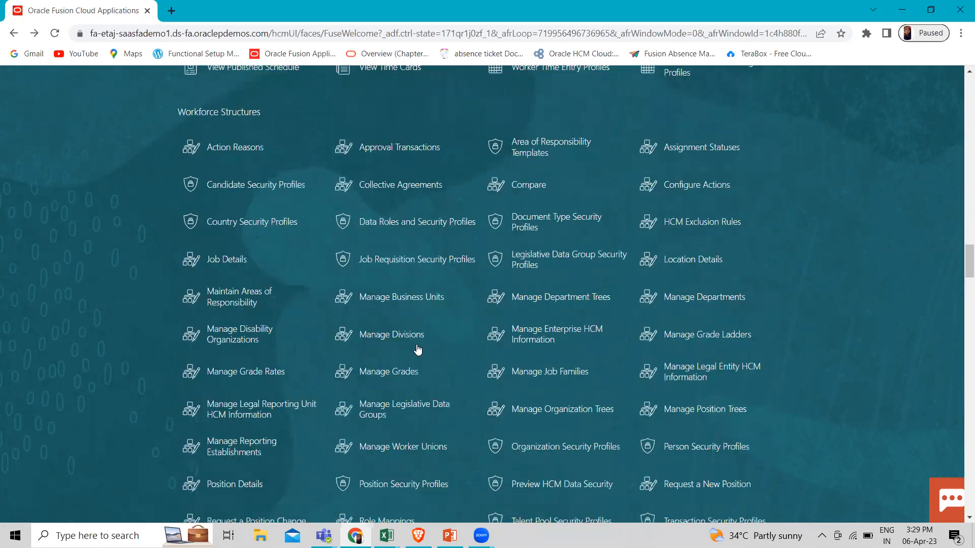
scroll("down", 3)
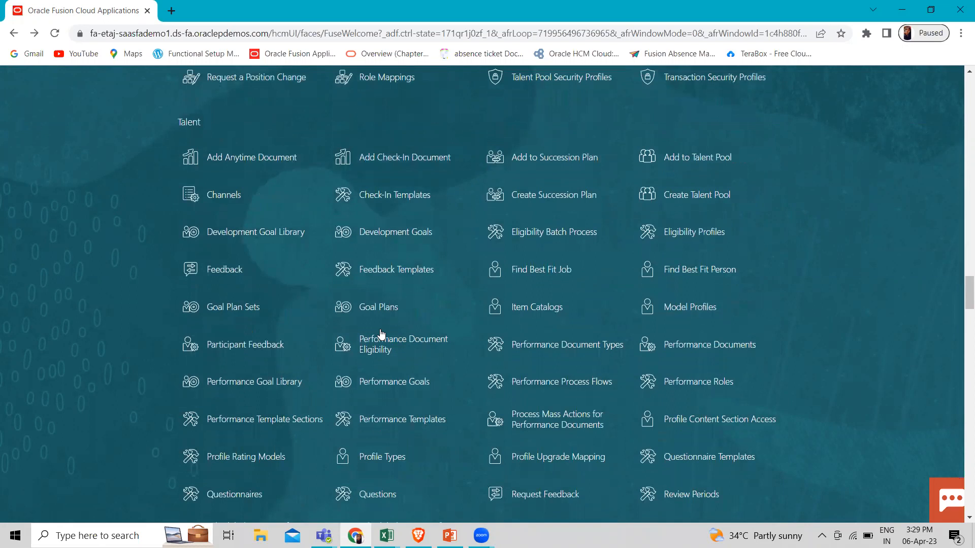
mouse_move(489, 354)
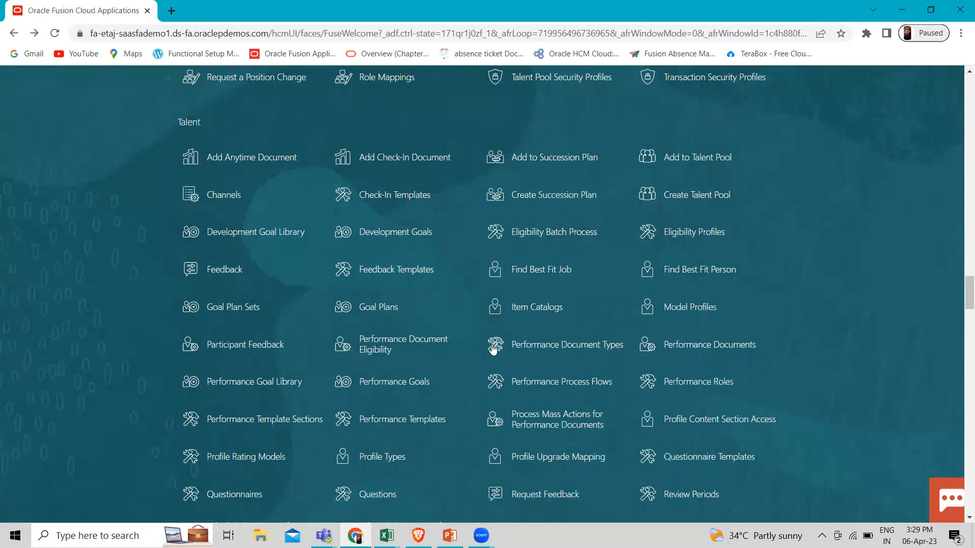
Step: Go to Performance Document Types and search to list all existing types
left_click(565, 344)
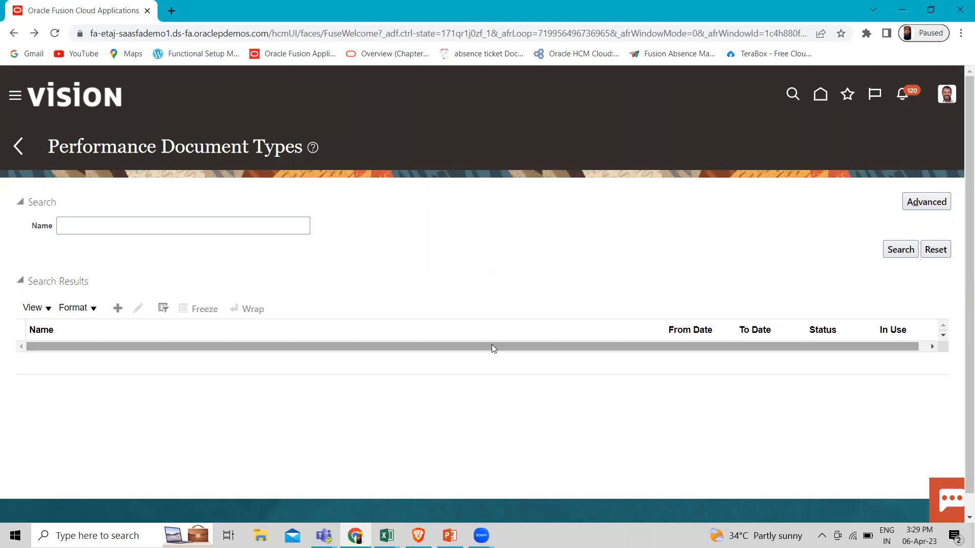
mouse_move(101, 266)
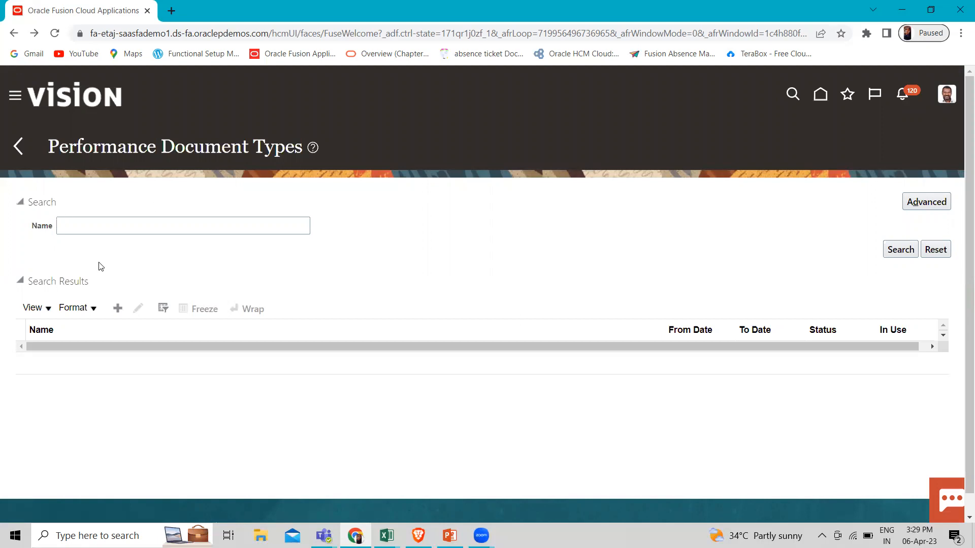
mouse_move(118, 309)
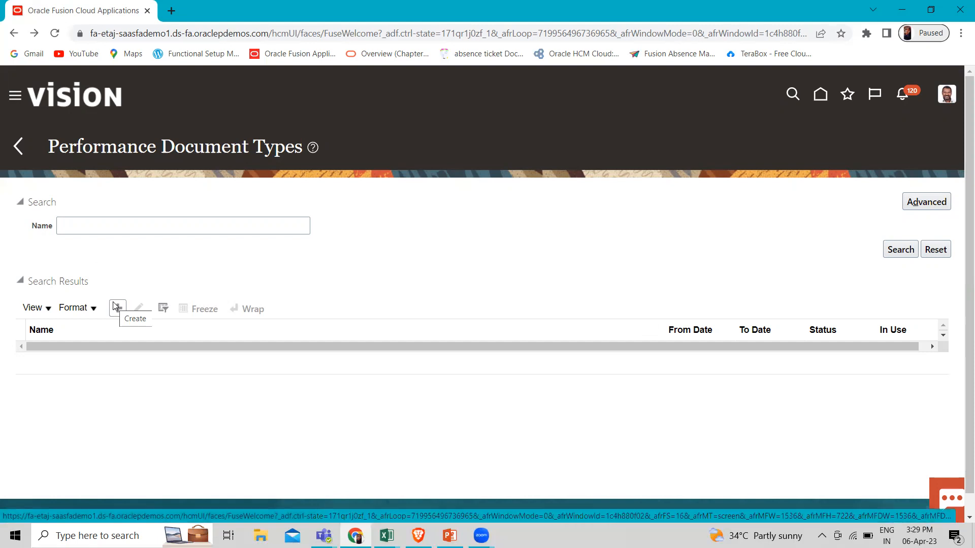
mouse_move(115, 255)
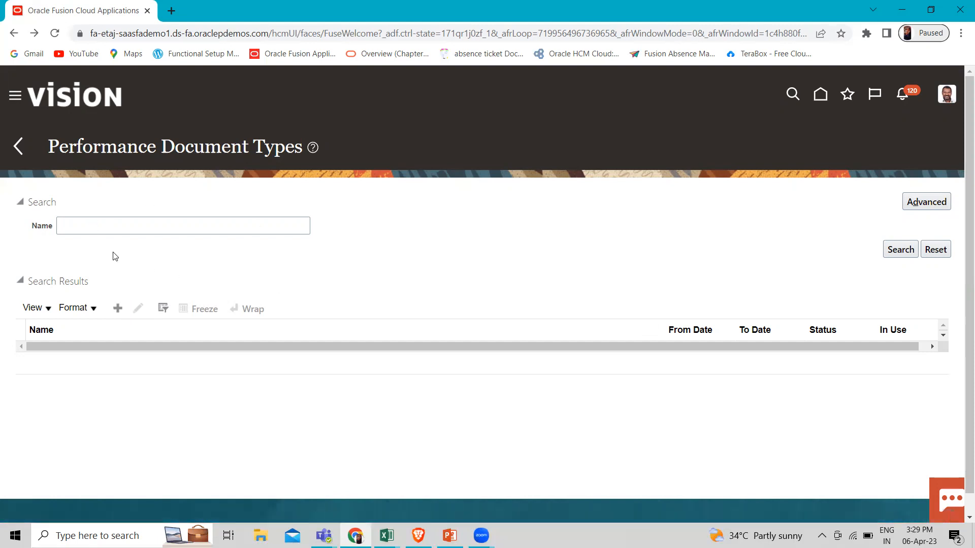
left_click(898, 250)
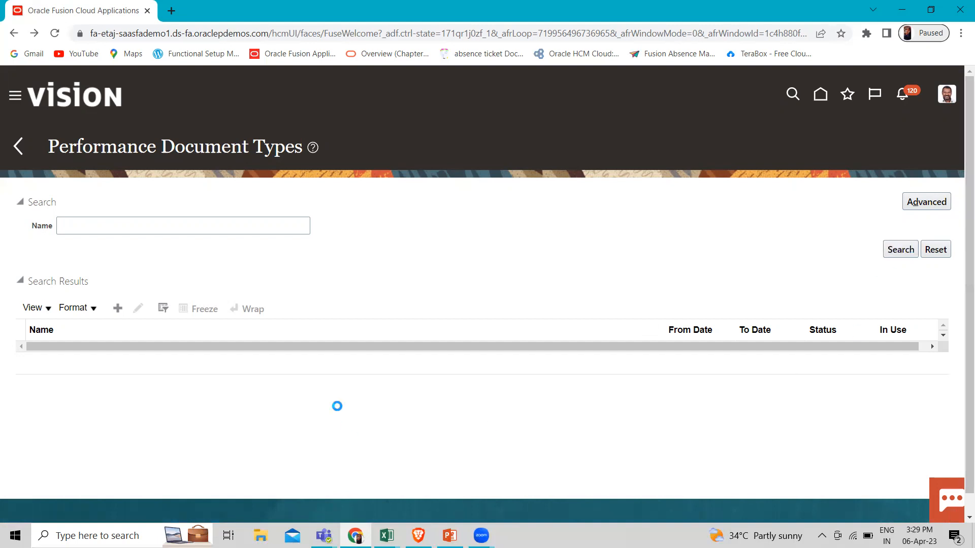
left_click(900, 249)
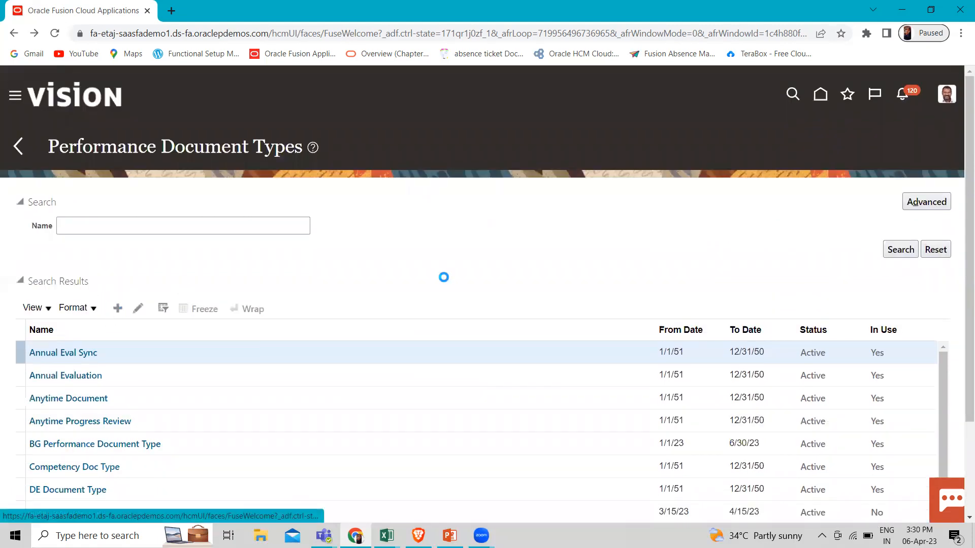
Step: Create a new document type named 'Fusion Annual Evaluation'
left_click(118, 309)
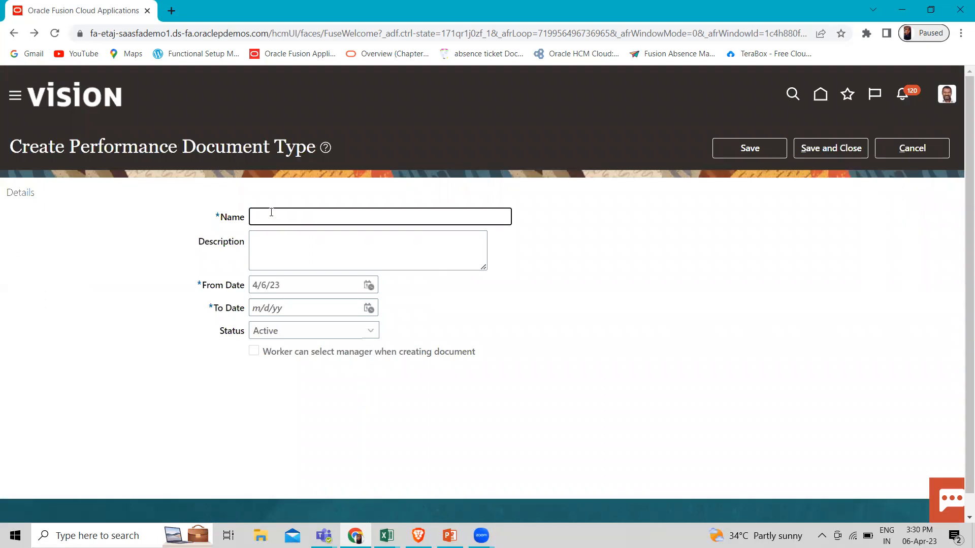
type("Fus")
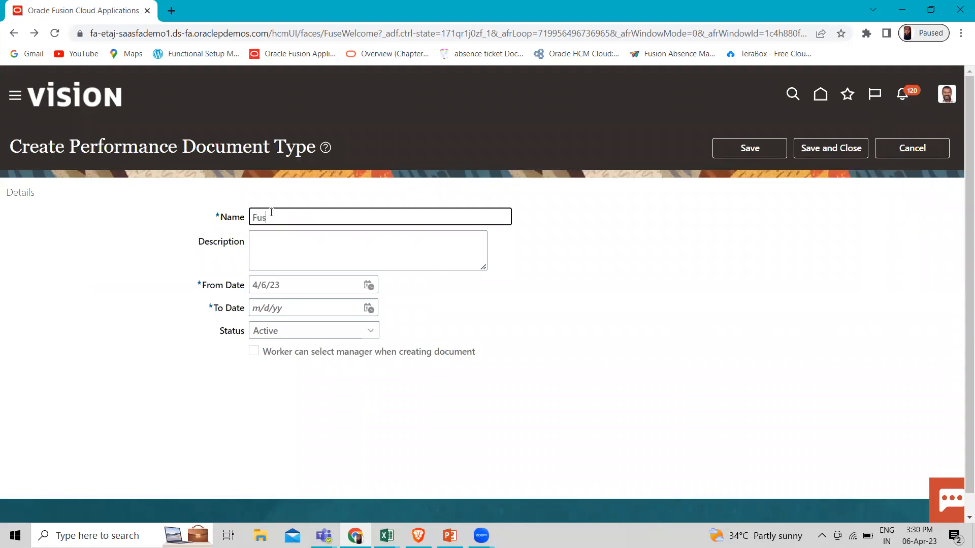
type("ion")
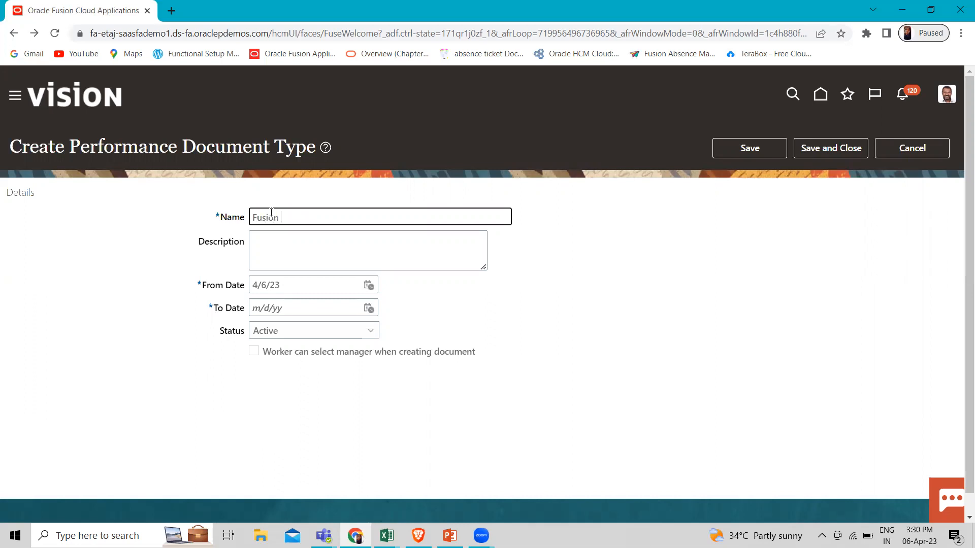
type("Nnn")
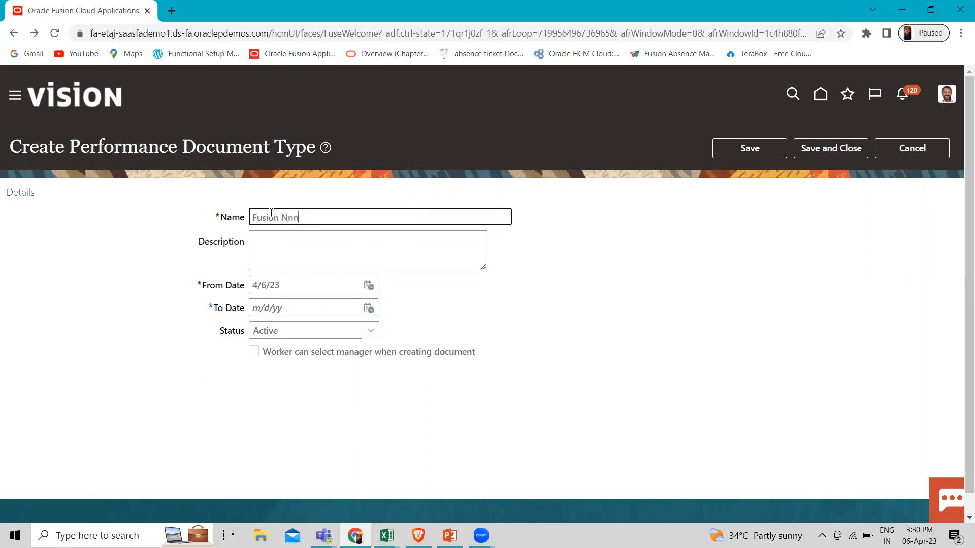
key("Backspace")
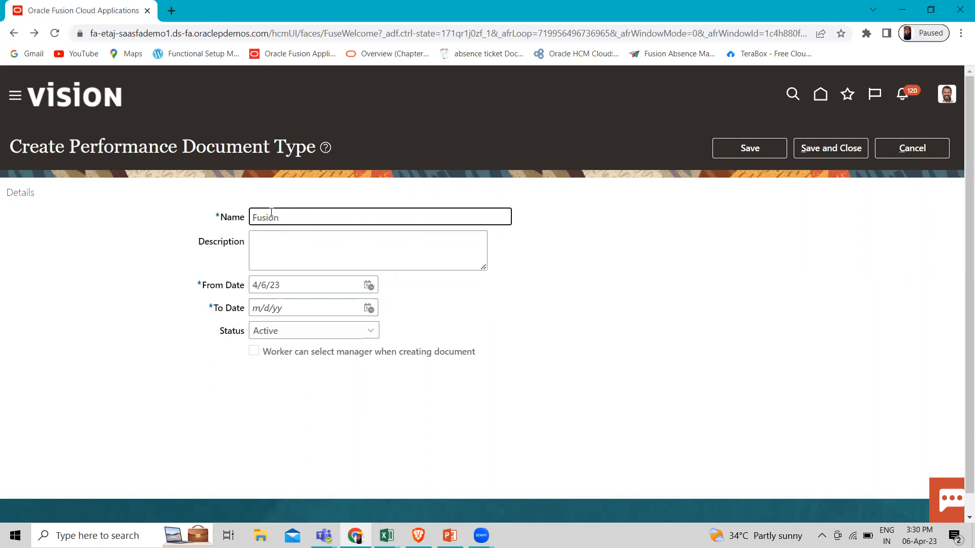
type("Annua")
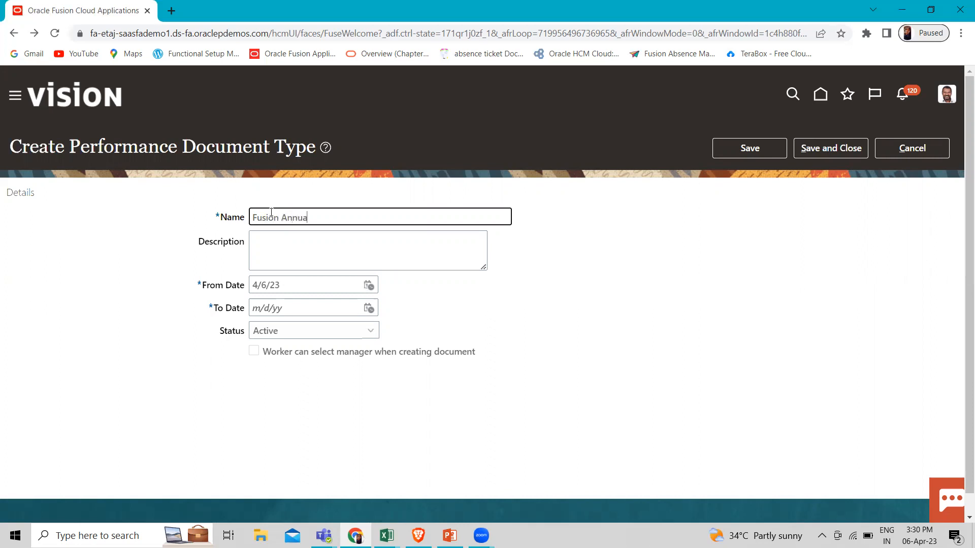
type("l")
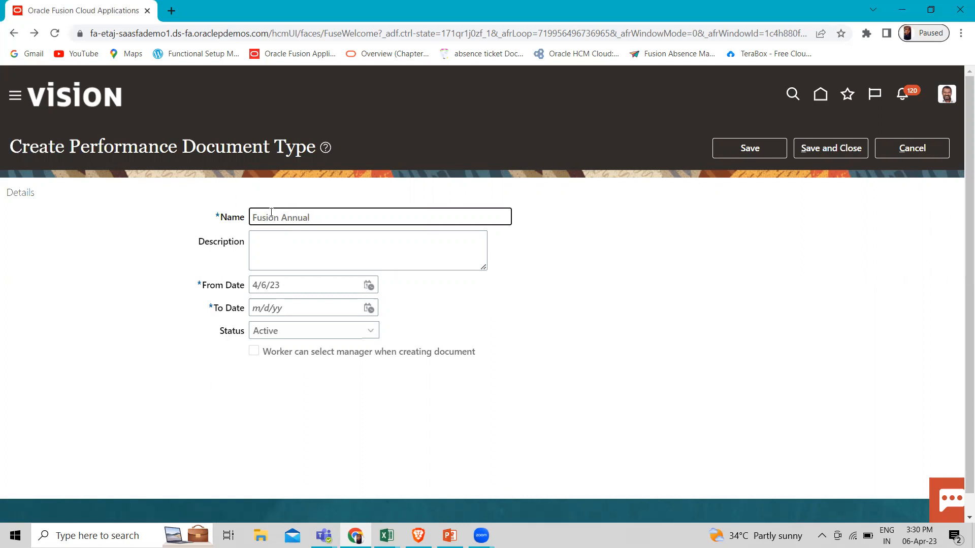
type("Eva")
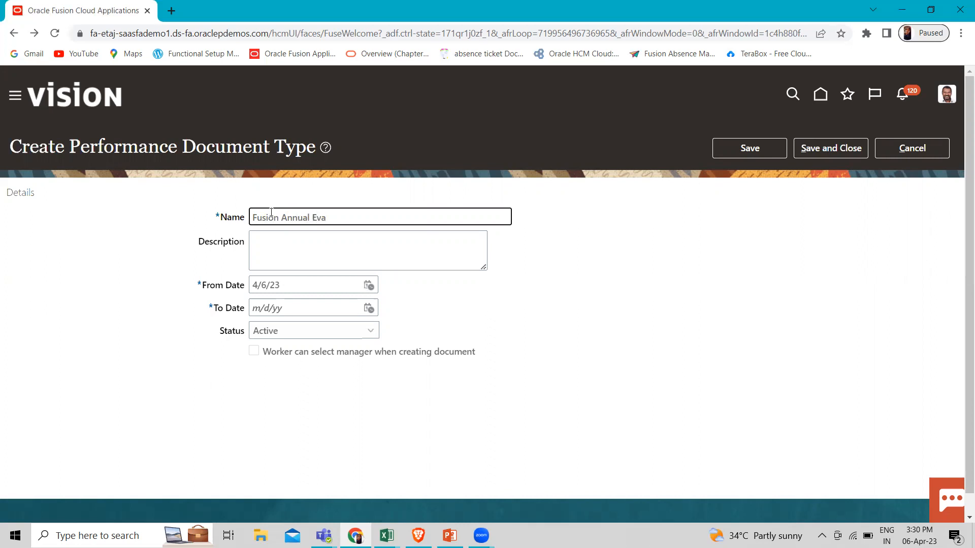
type("luatio")
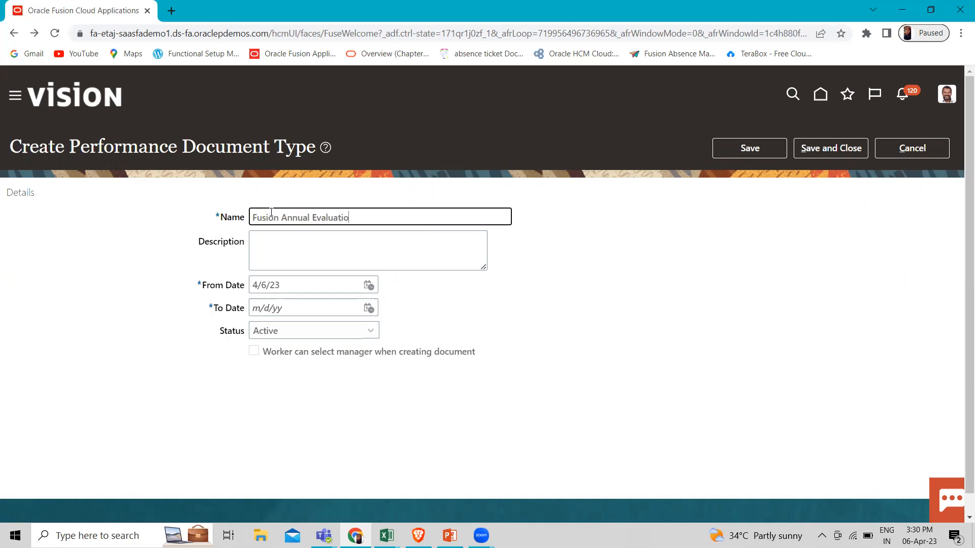
type("n")
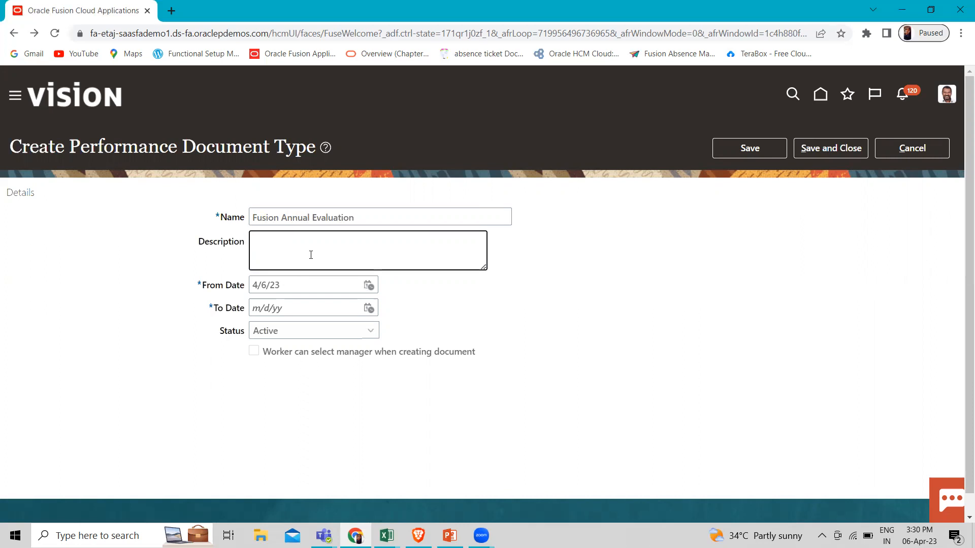
Step: Enter the description 'Document type for annual performance eavaluation'
type("Documen")
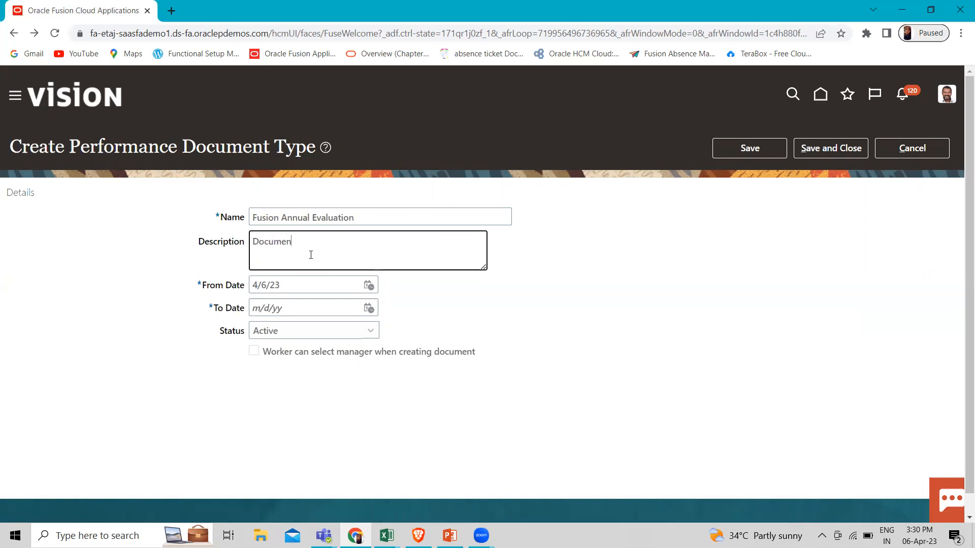
type("t t")
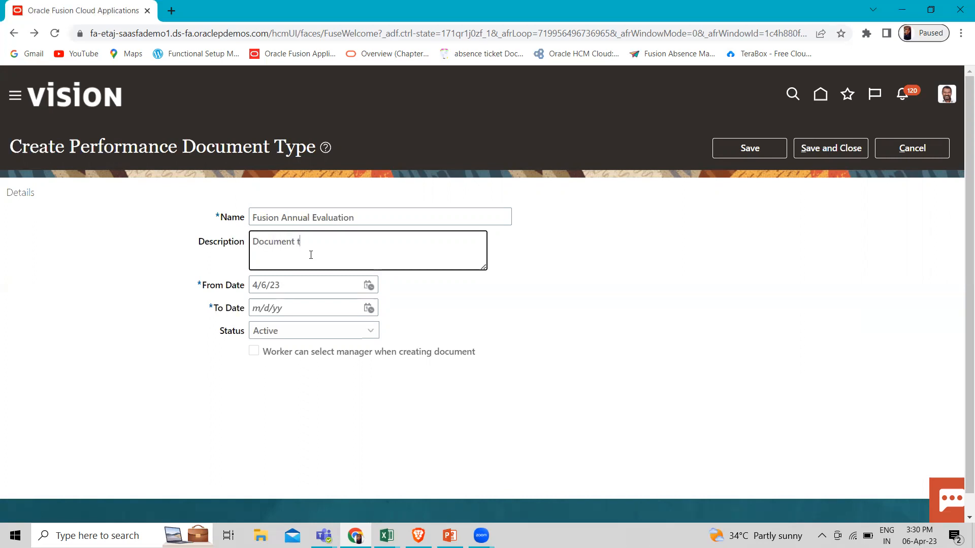
type("ype fo")
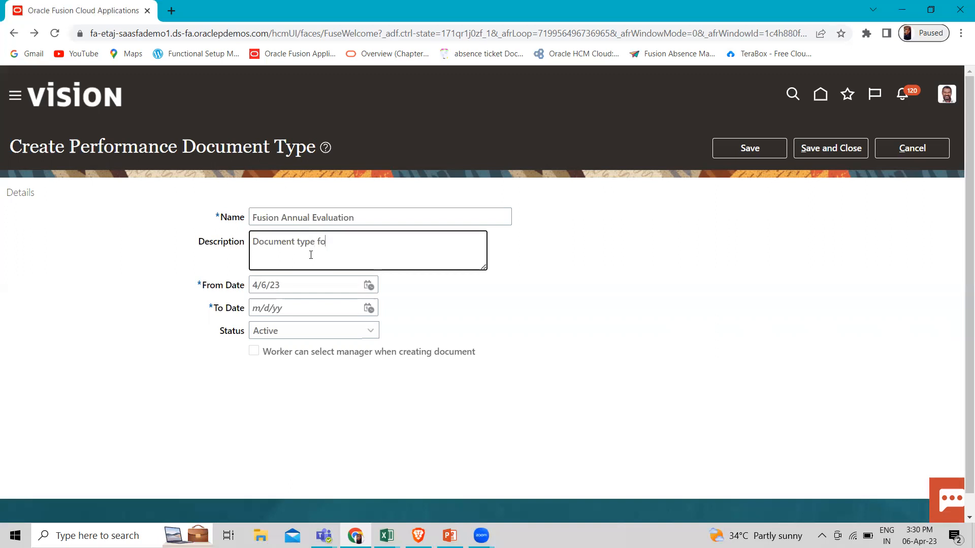
type("r")
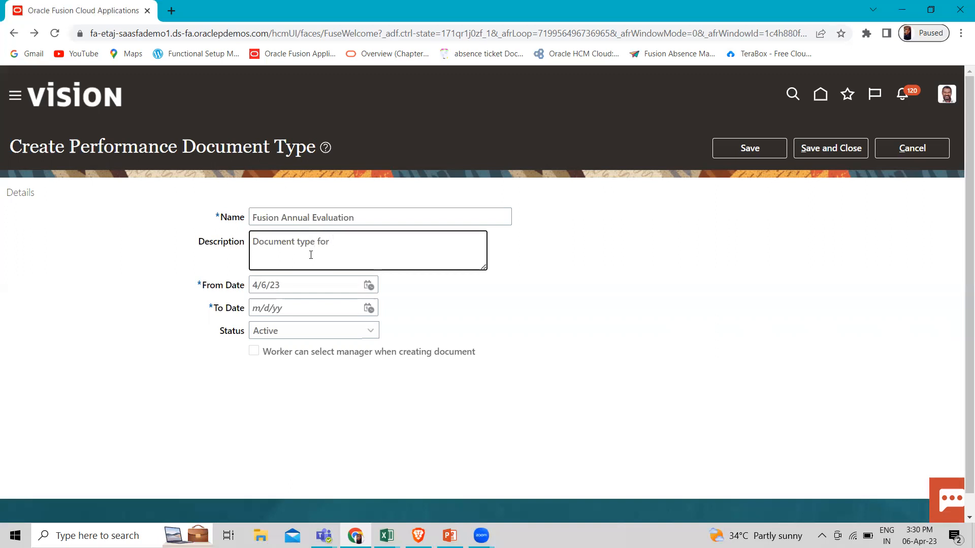
type("a")
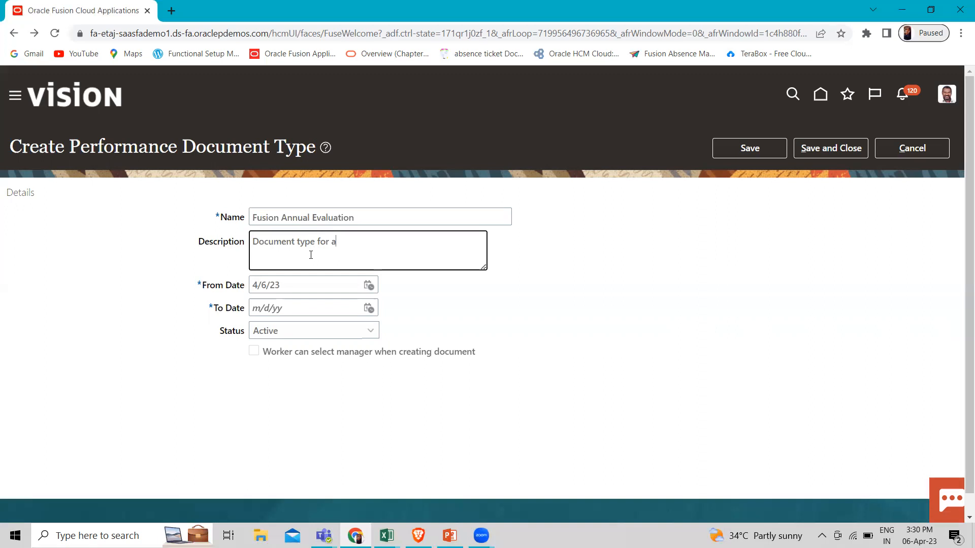
type("nnual")
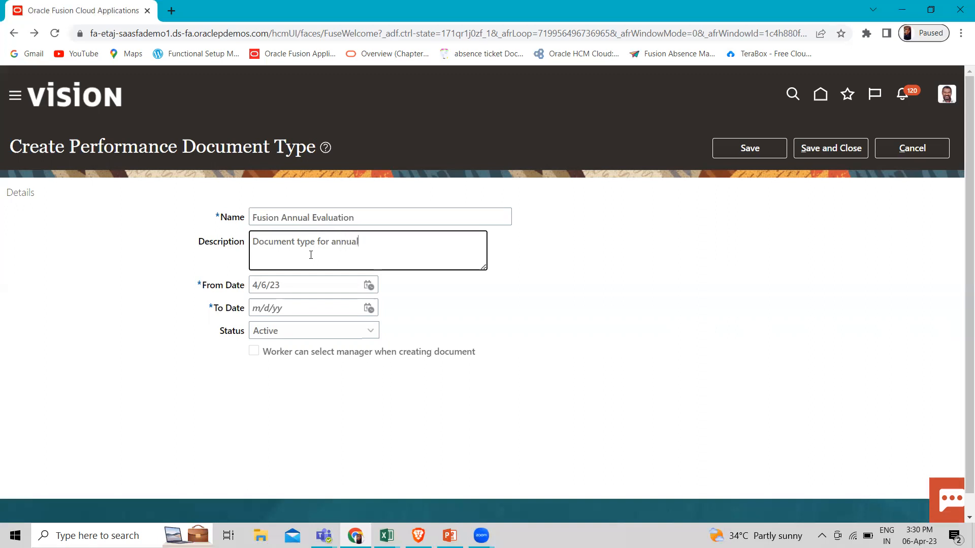
type("perfo")
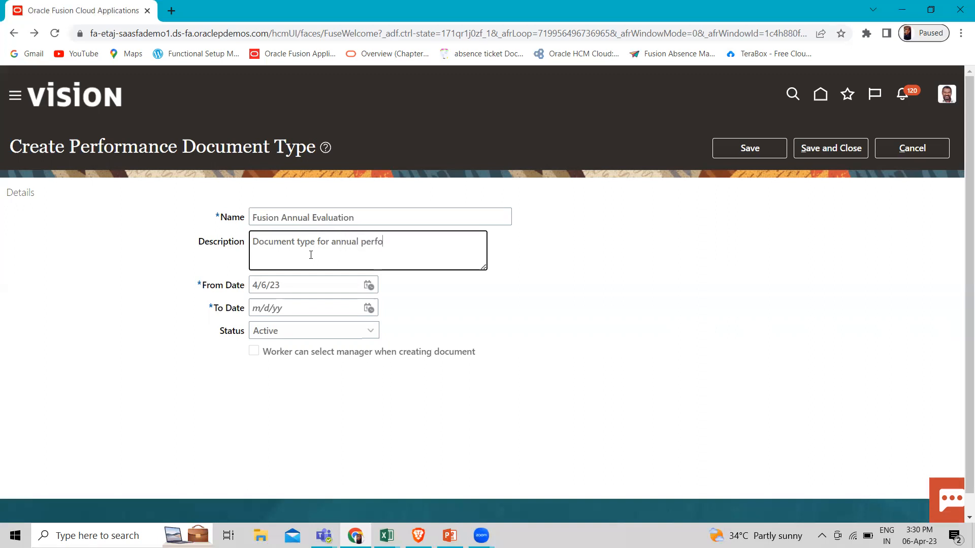
type("rmsance")
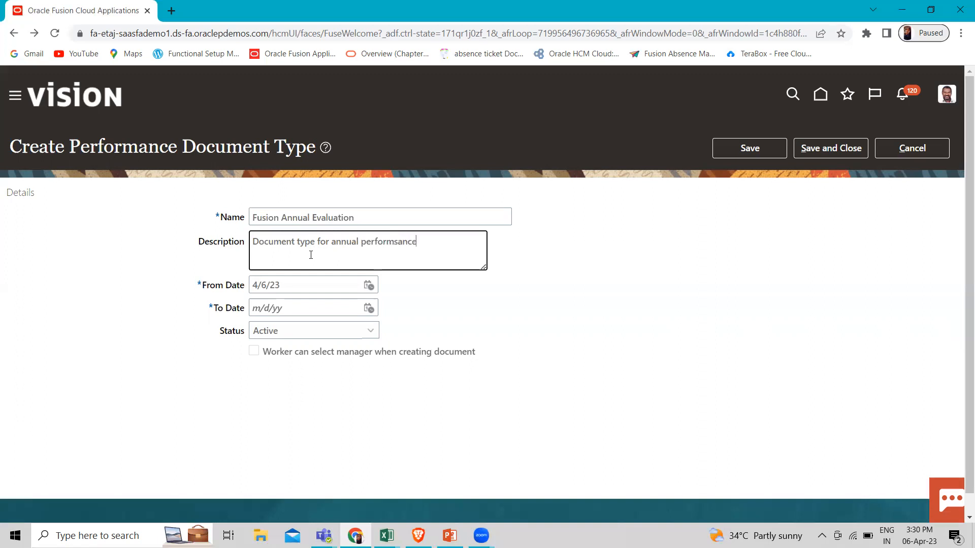
key("Backspace")
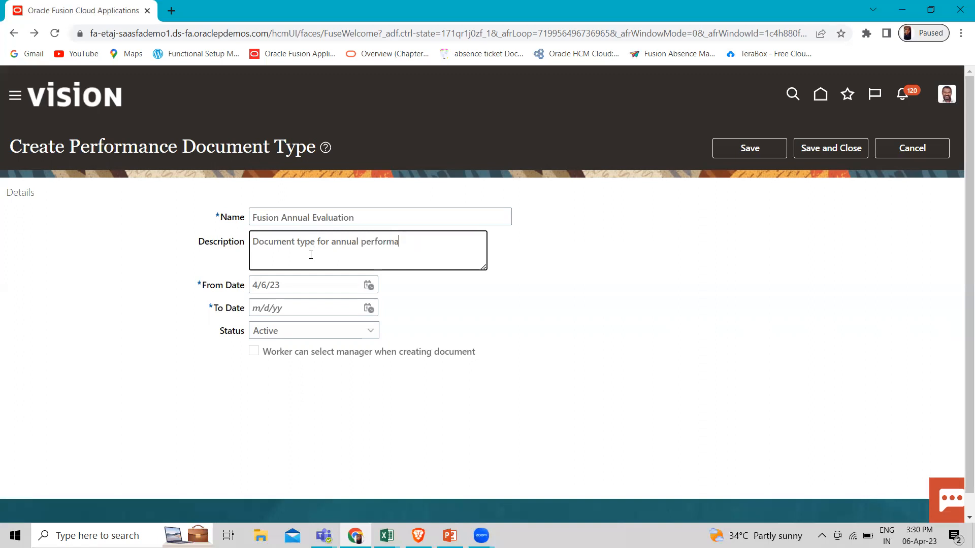
type("nce")
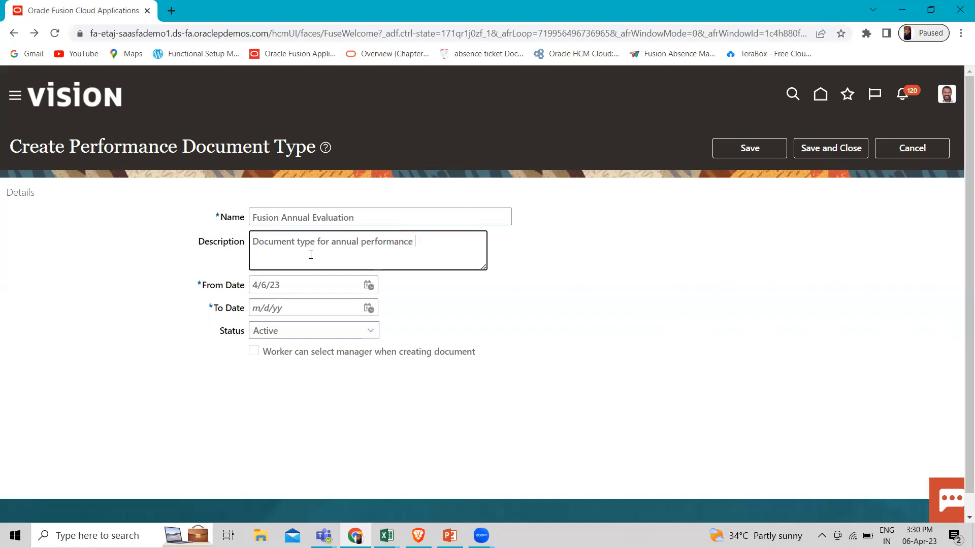
type("eav")
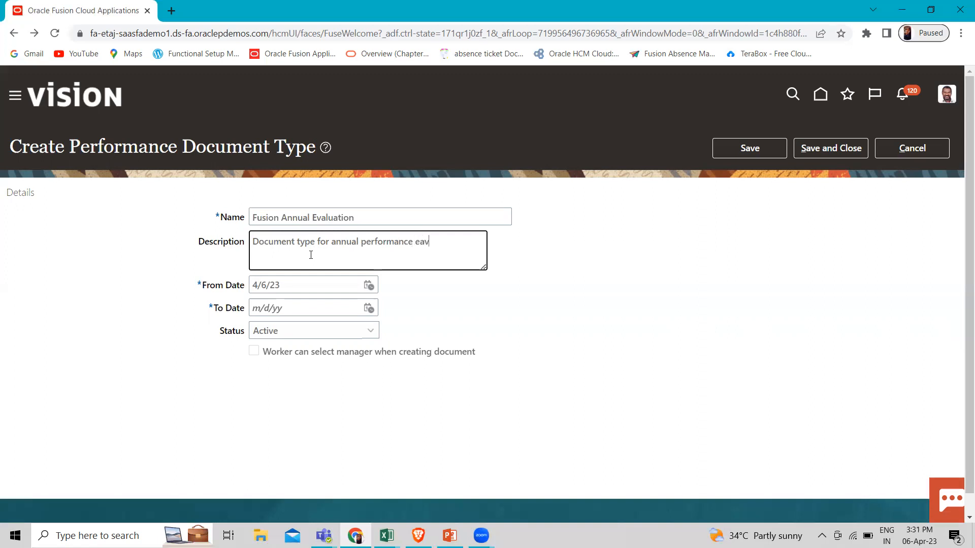
type("aluat")
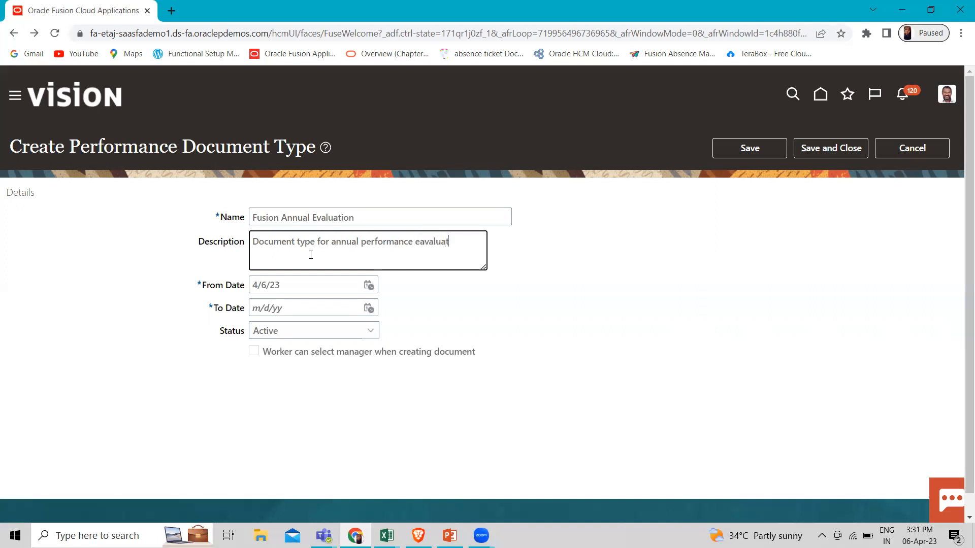
type("ion")
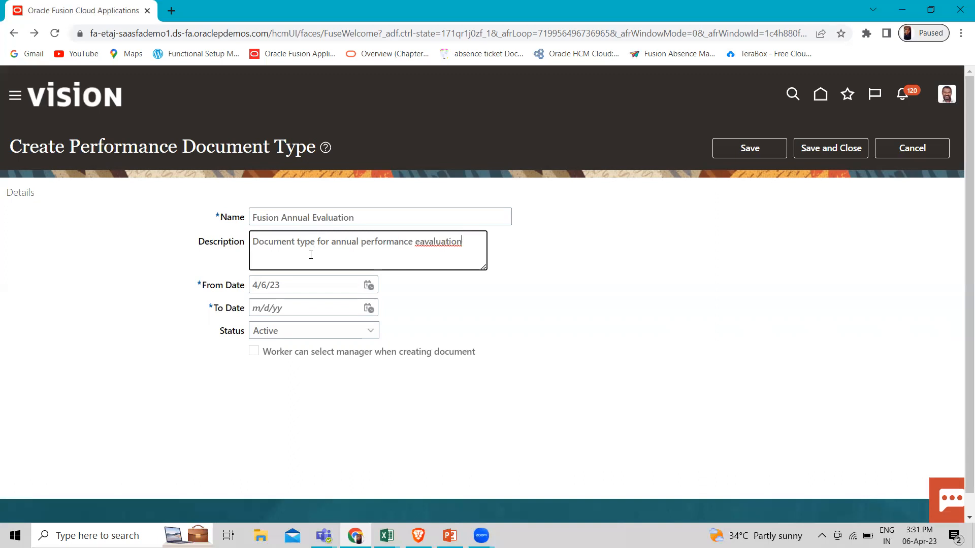
mouse_move(501, 222)
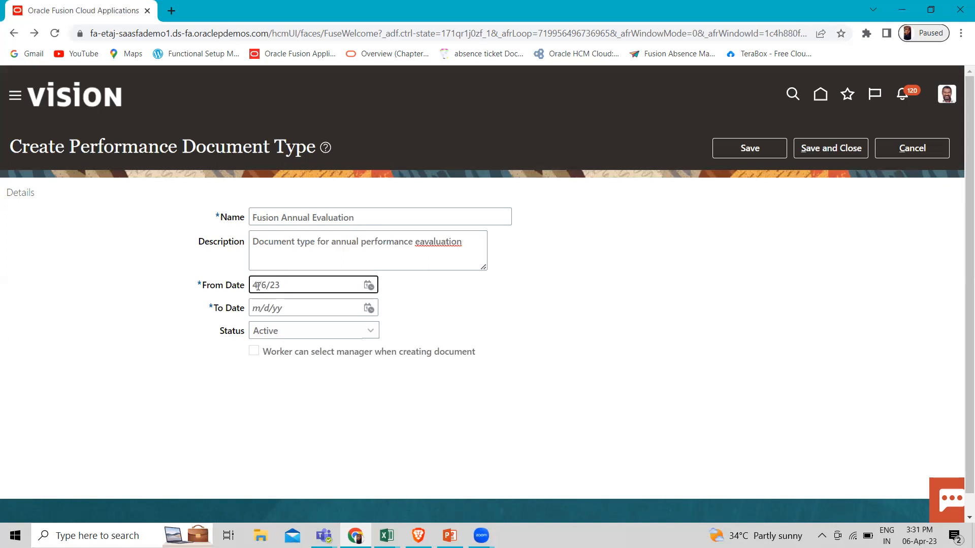
Step: Fix the description typo and set the From Date year to give 1/1/21
key("Backspace")
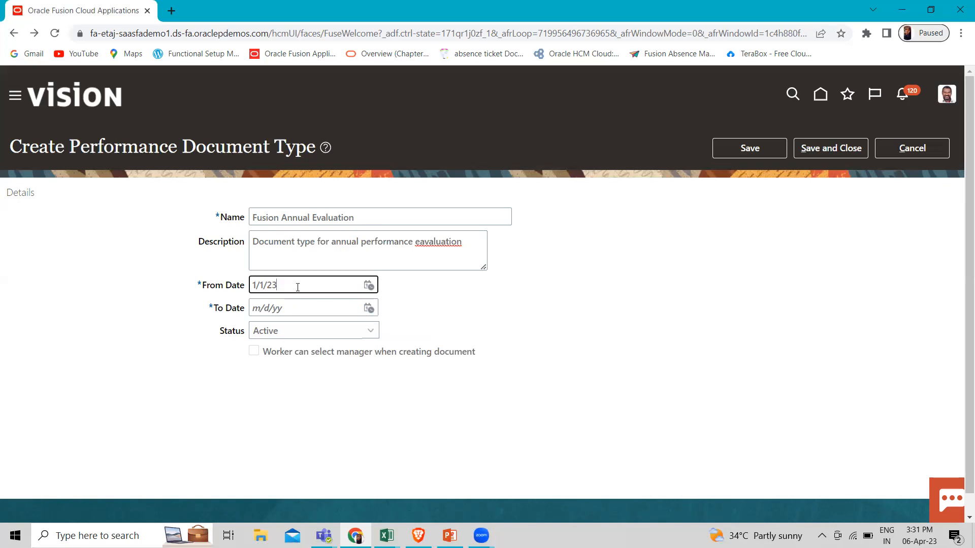
key("Backspace")
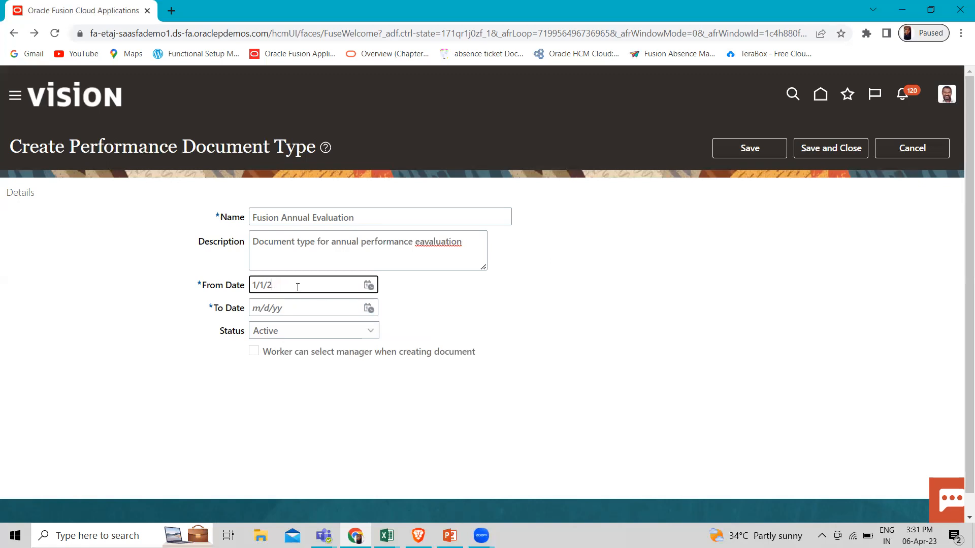
type("1")
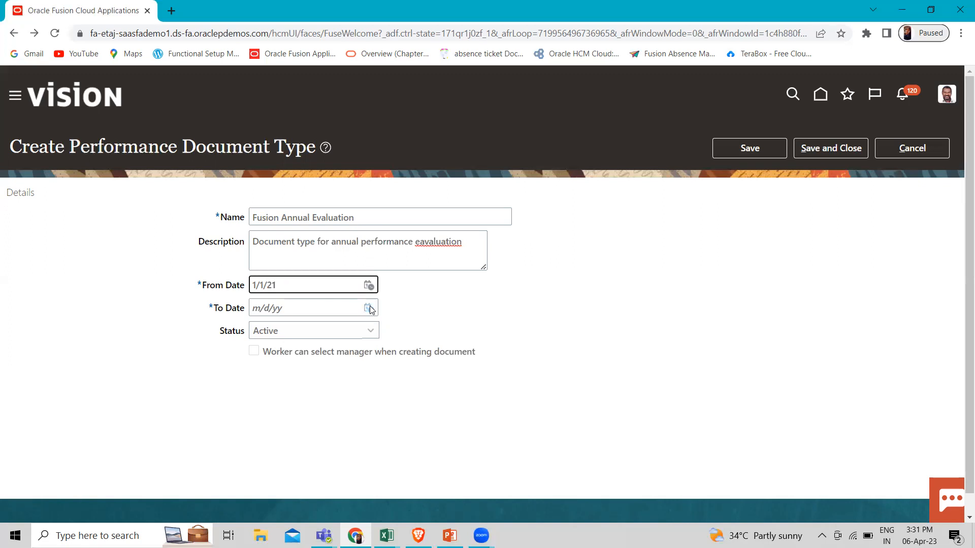
Step: Set the To Date to 12/31/26 using the calendar picker
left_click(367, 308)
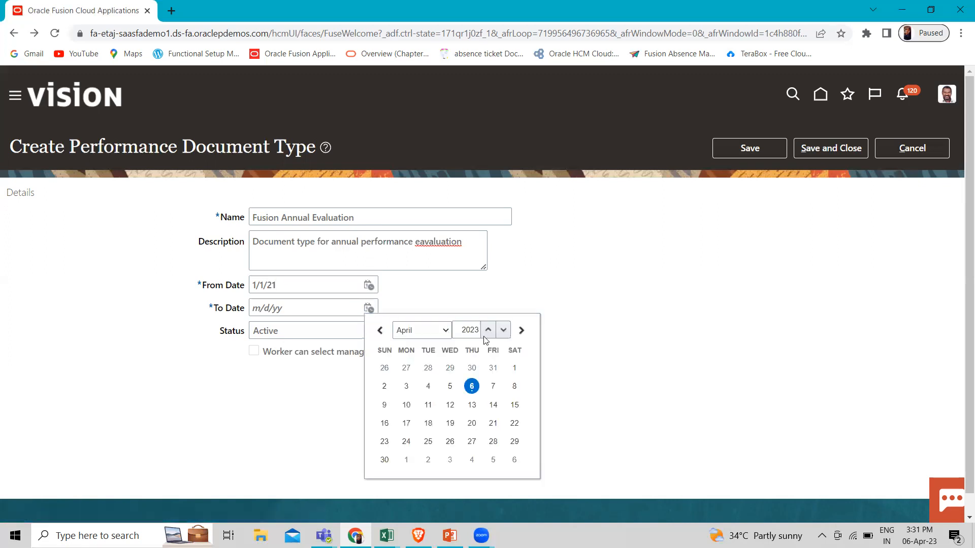
left_click(488, 326)
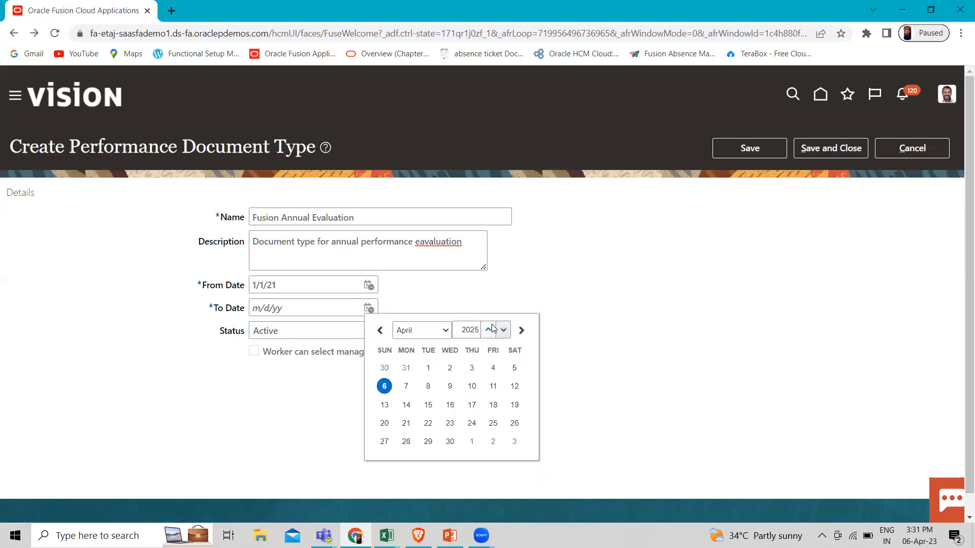
left_click(488, 326)
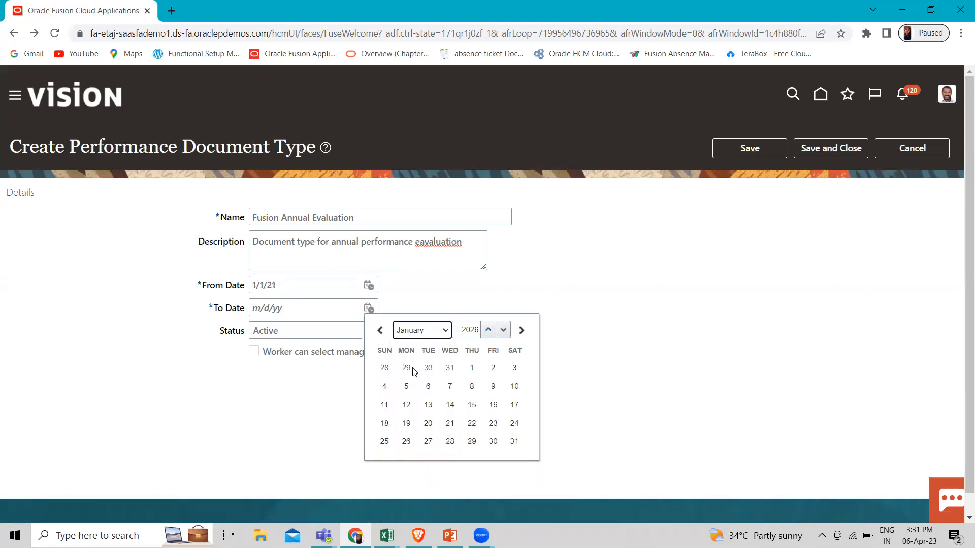
left_click(472, 368)
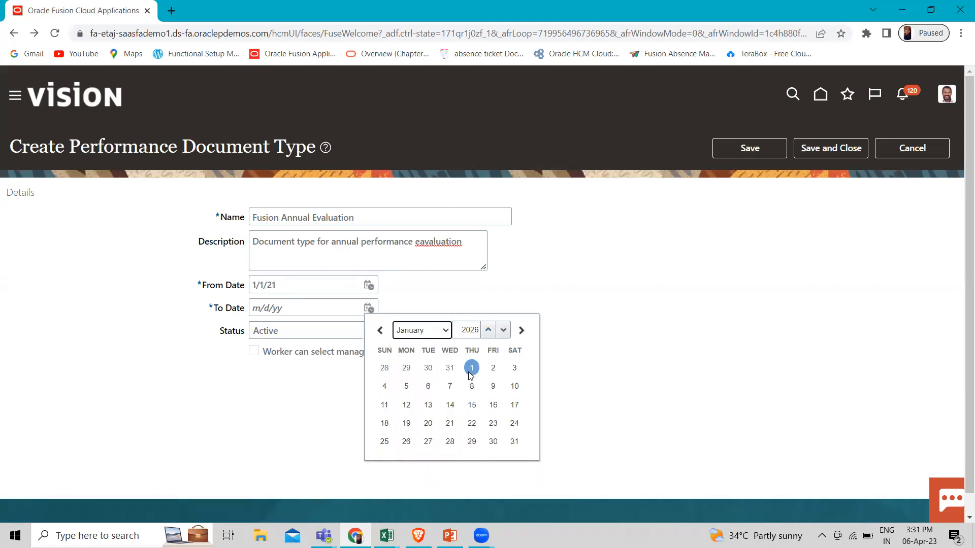
left_click(421, 330)
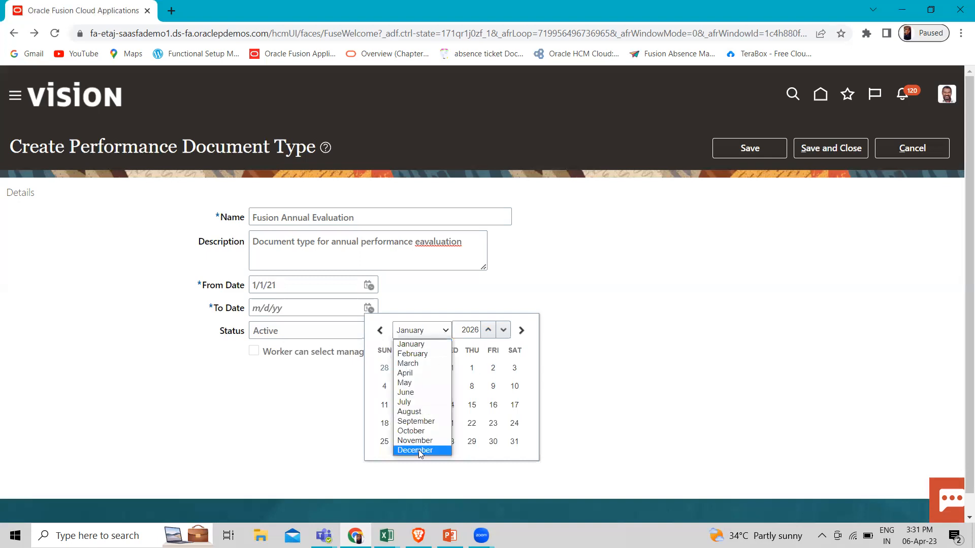
left_click(416, 450)
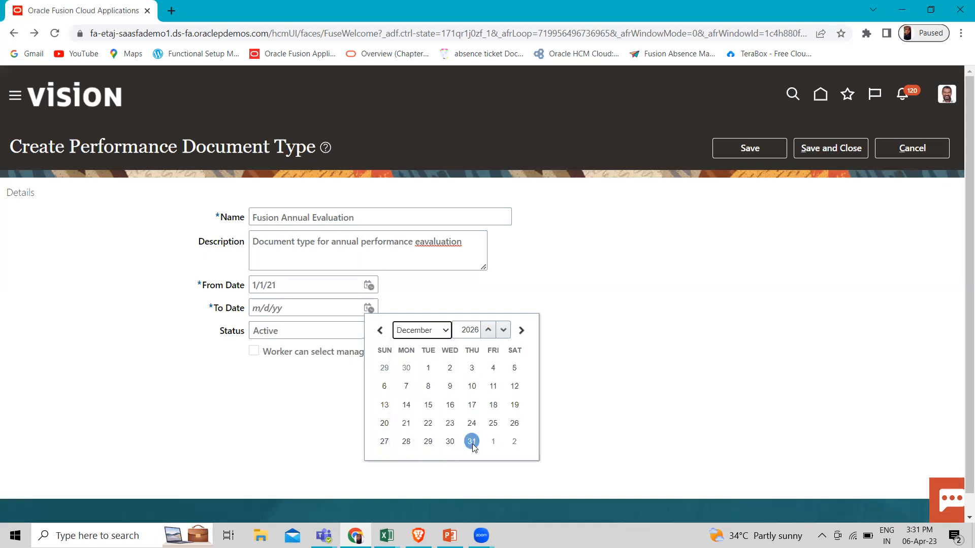
left_click(471, 441)
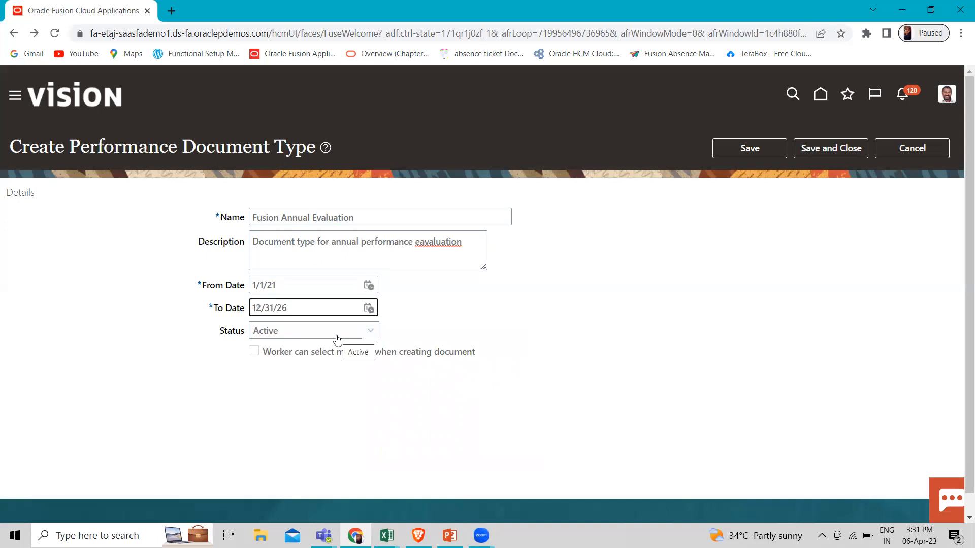
mouse_move(317, 336)
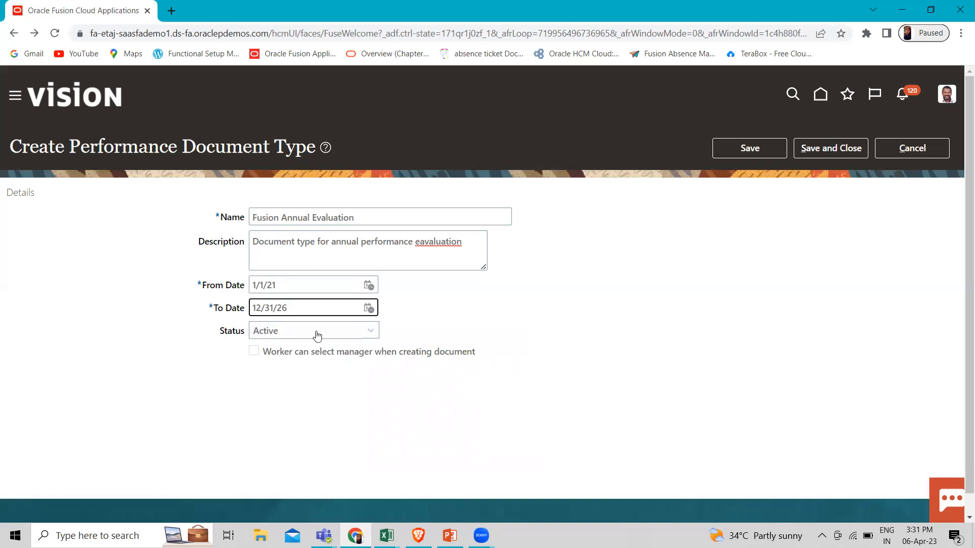
mouse_move(339, 329)
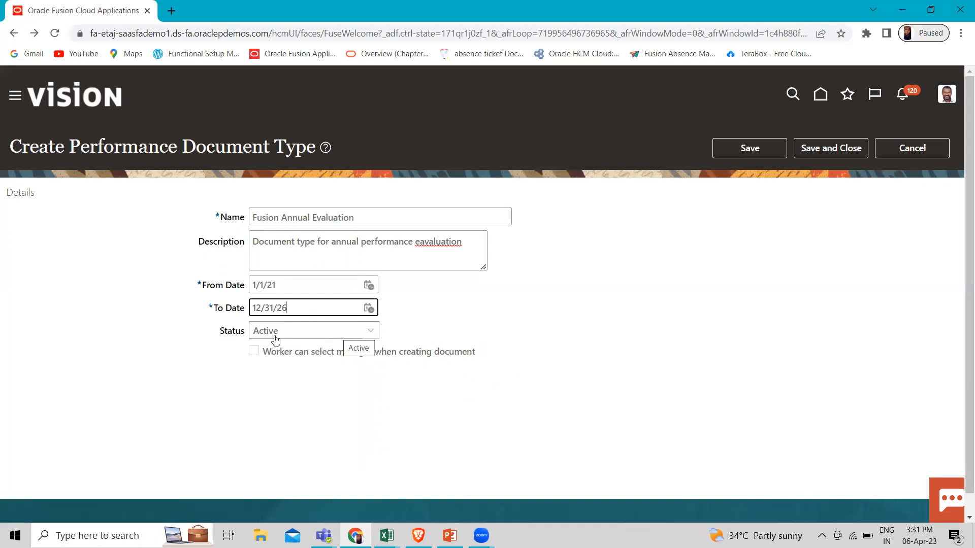
mouse_move(664, 312)
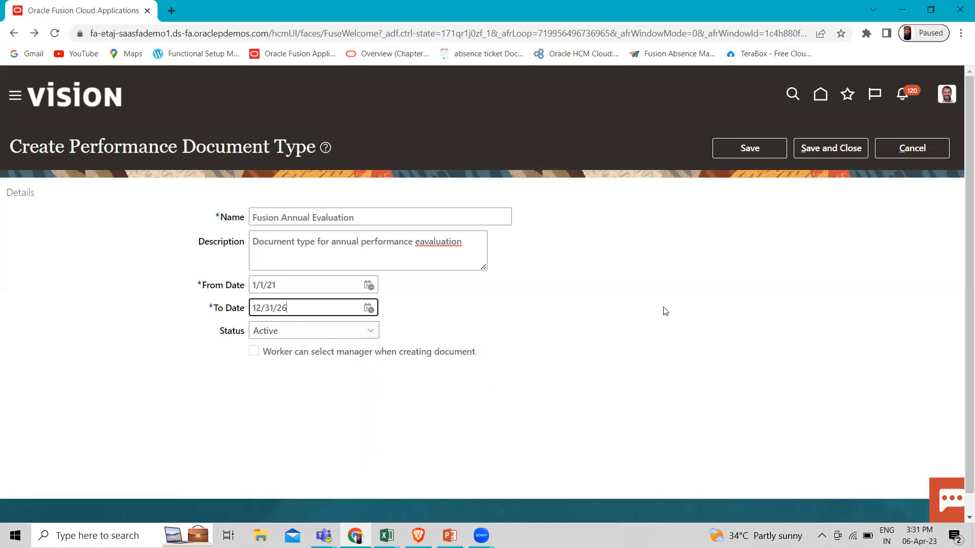
mouse_move(835, 125)
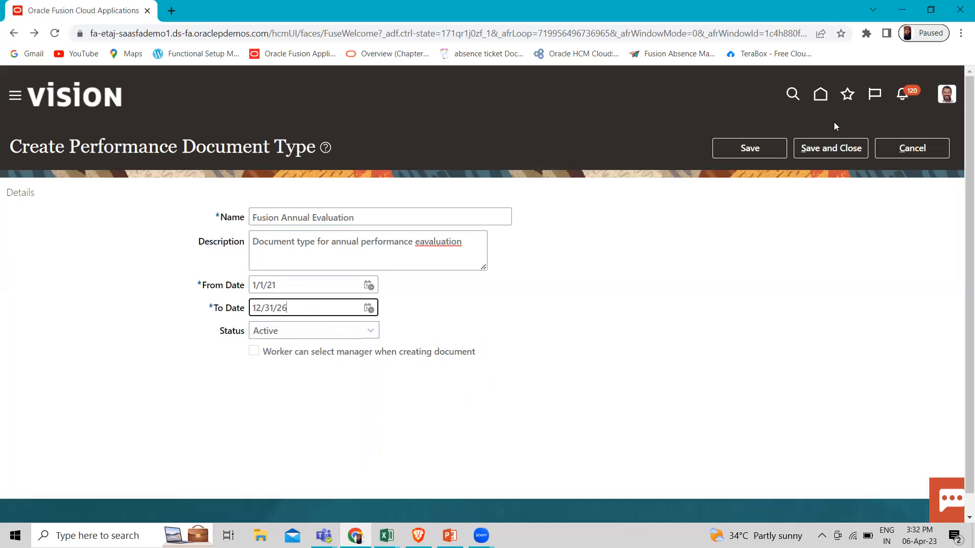
mouse_move(343, 383)
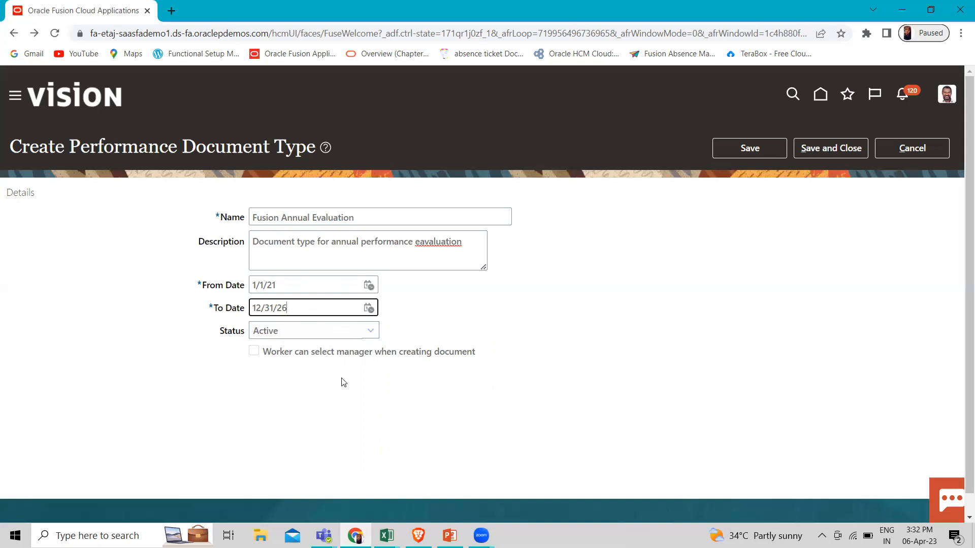
mouse_move(445, 366)
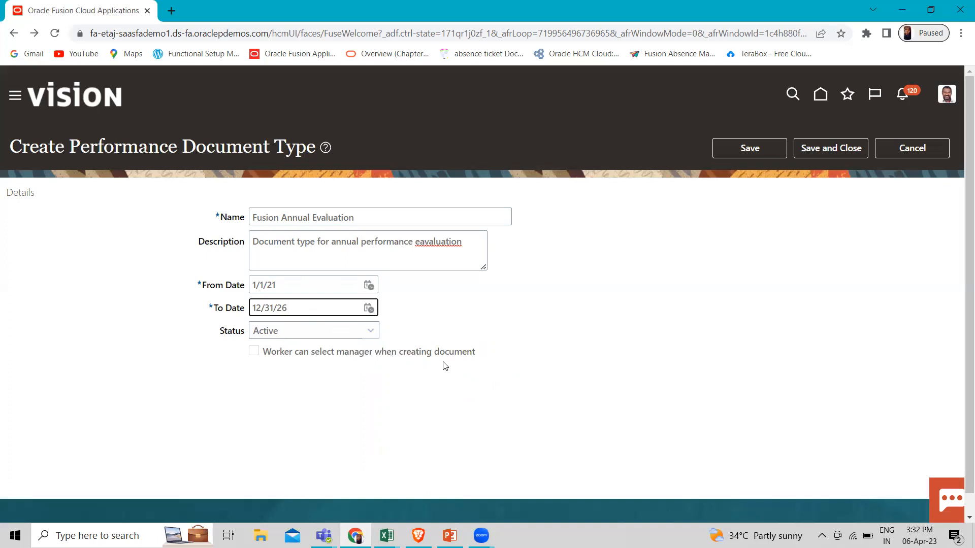
mouse_move(270, 357)
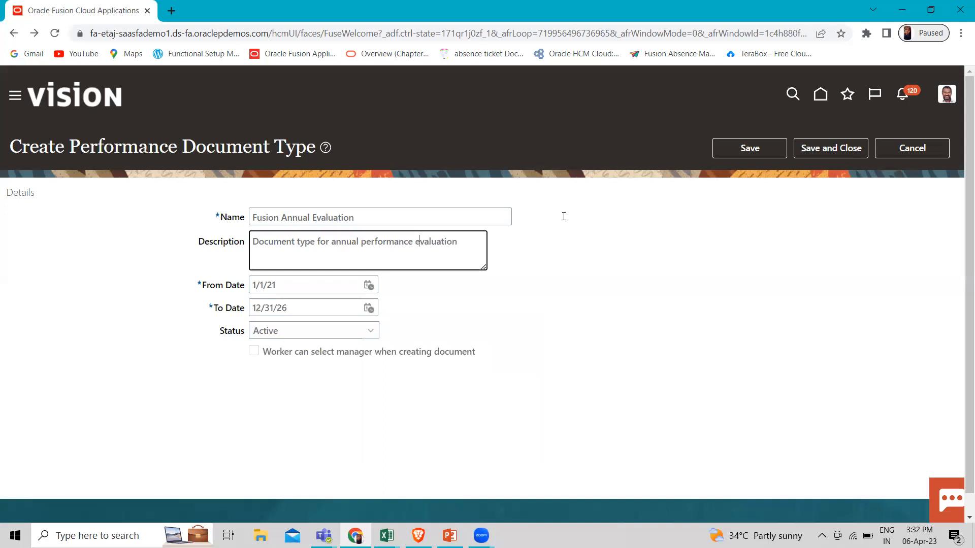
mouse_move(829, 149)
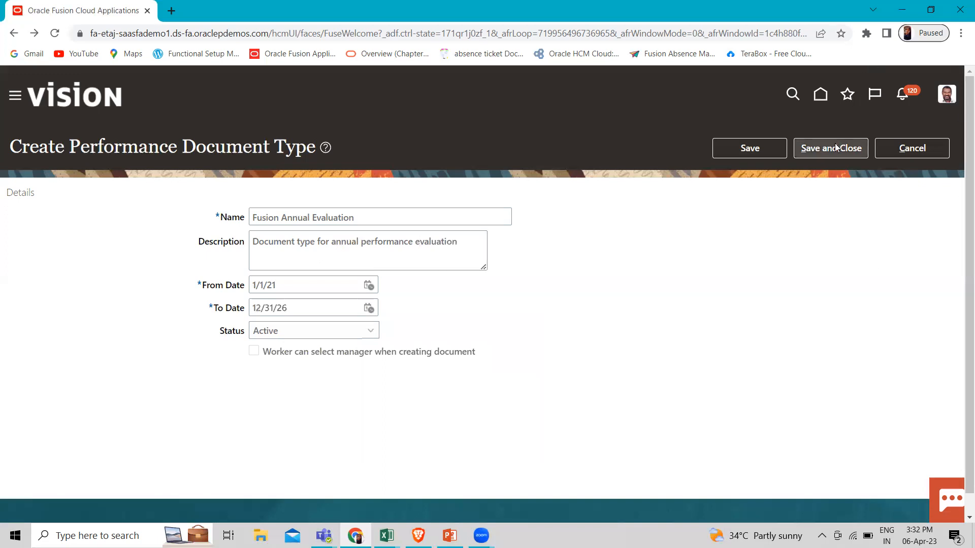
Step: Save and close the new type, then search by name 'Fusion' to confirm it is listed
left_click(829, 148)
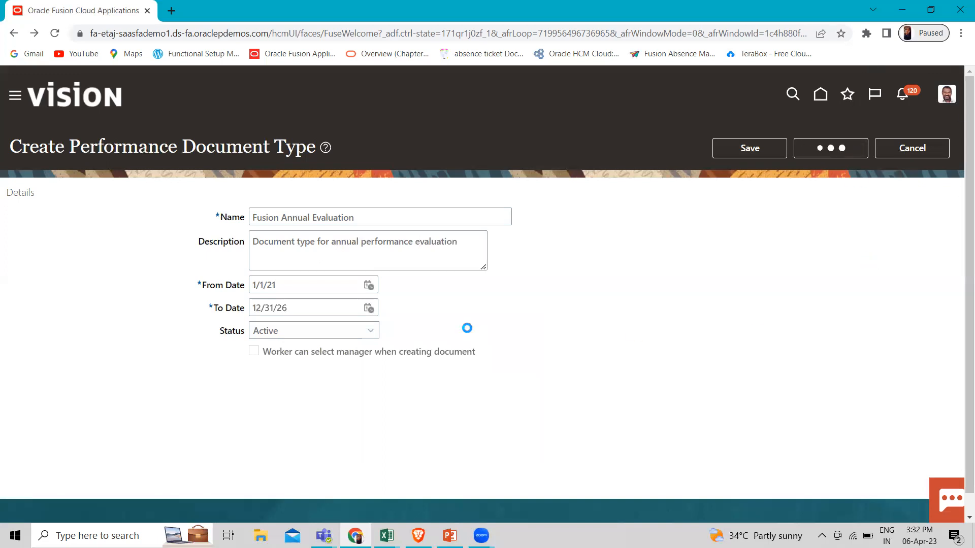
left_click(748, 148)
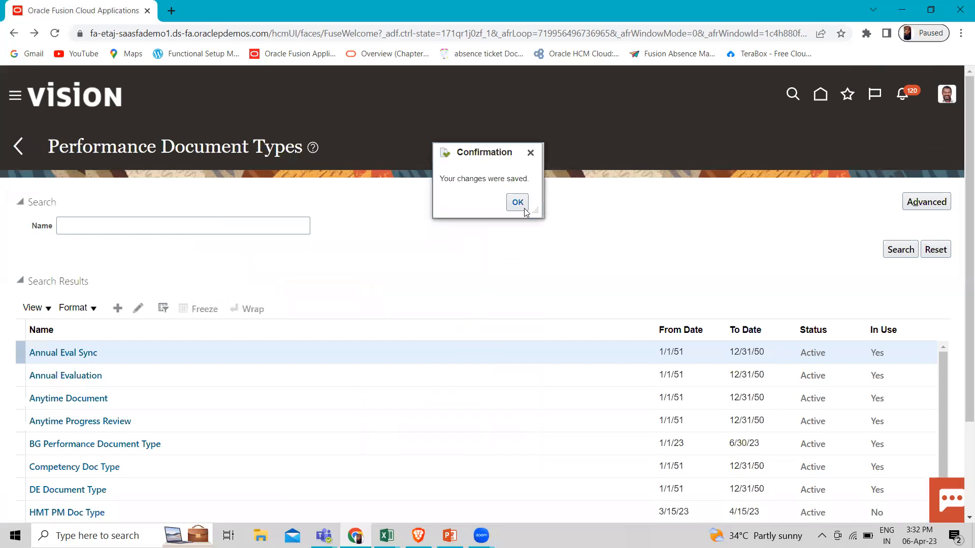
left_click(517, 203)
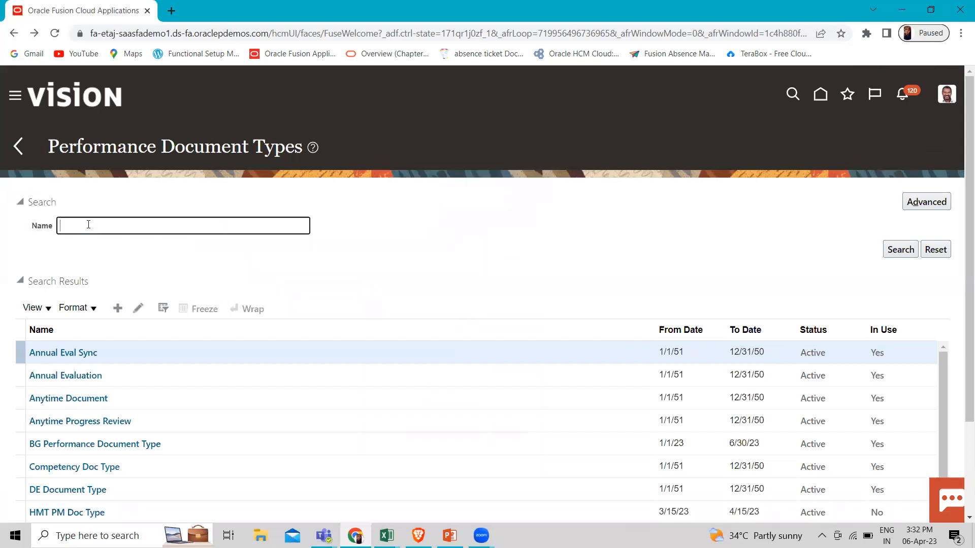
type("Fus")
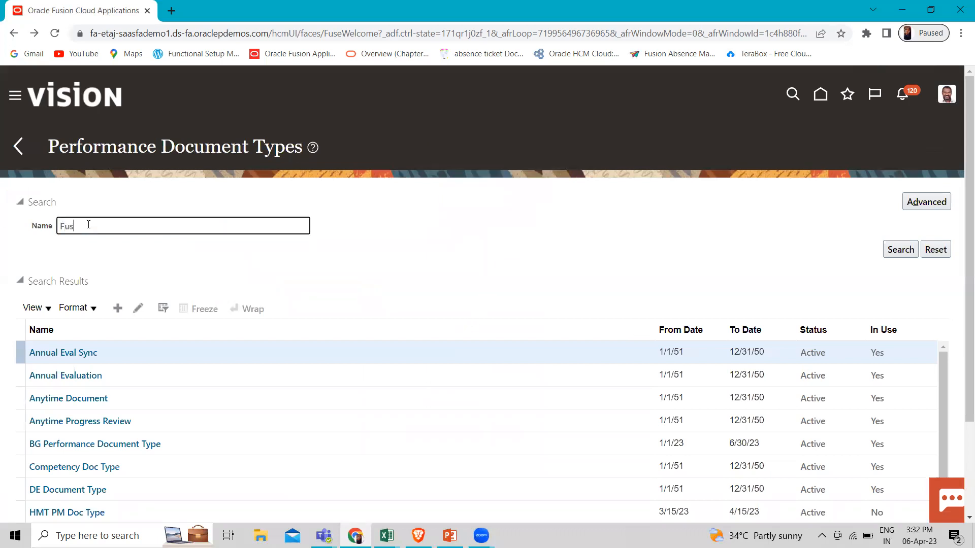
type("ion")
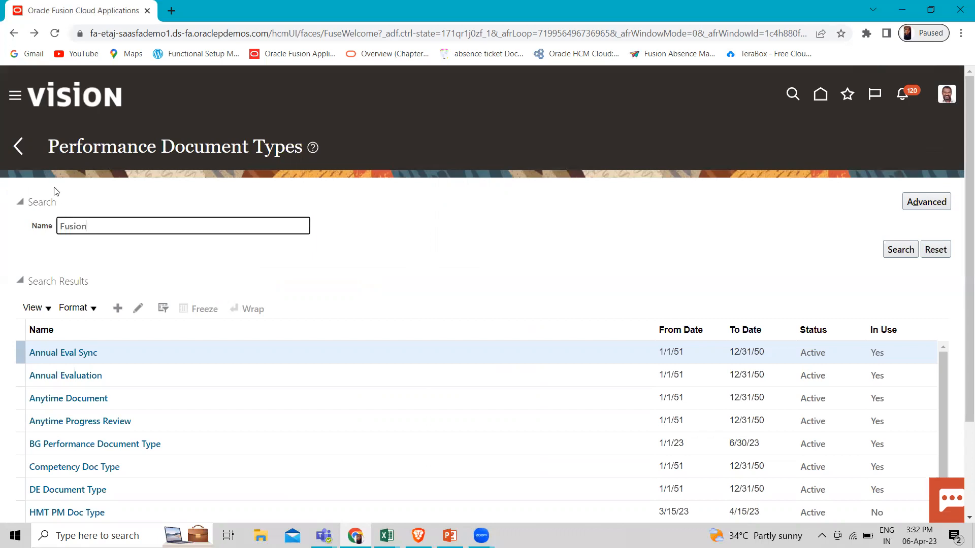
left_click(898, 249)
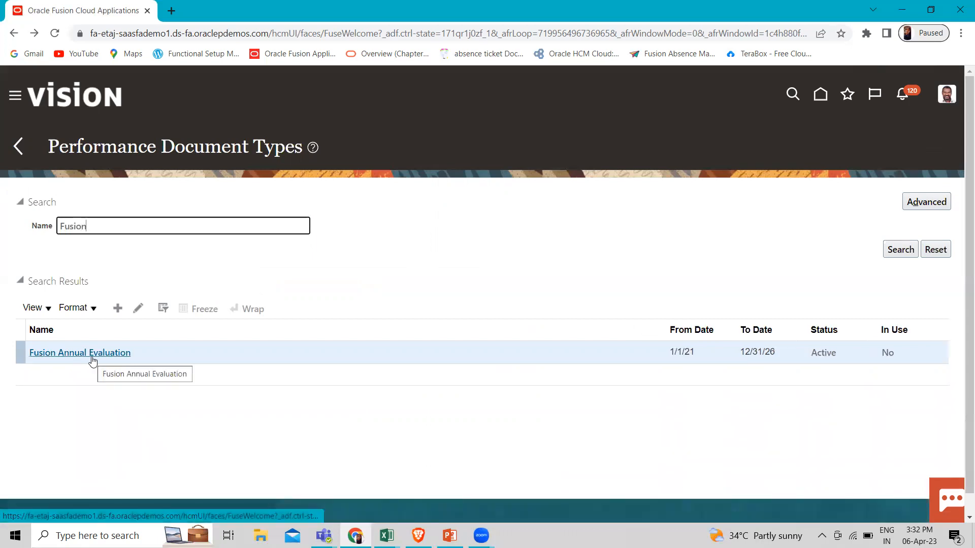
mouse_move(44, 398)
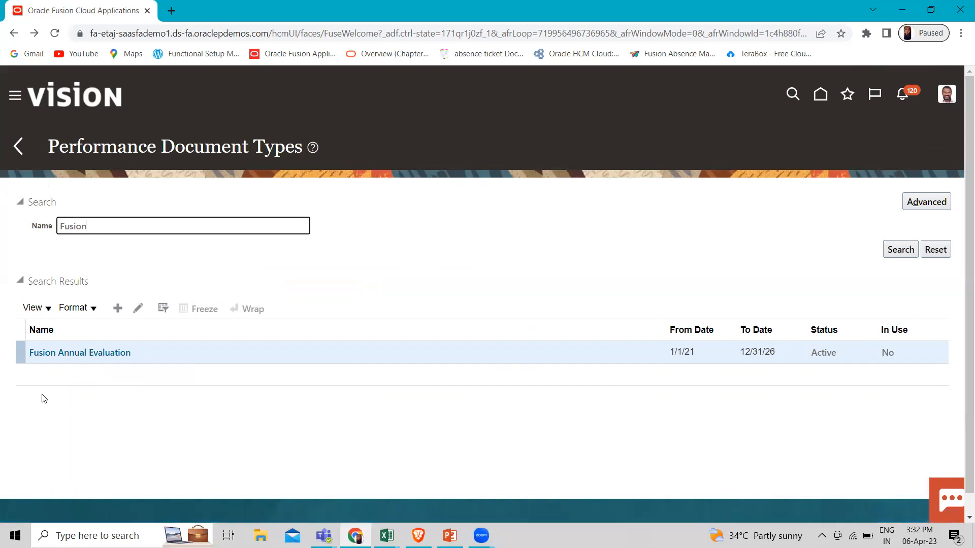
mouse_move(18, 146)
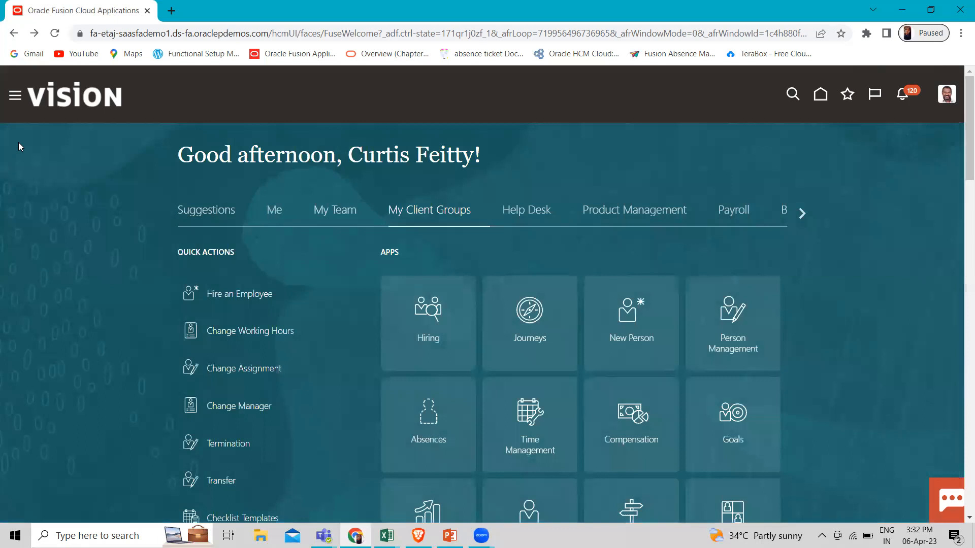
Step: Collapse the expanded quick actions and scroll to the Apps grid with the Goals tile
scroll("down", 3)
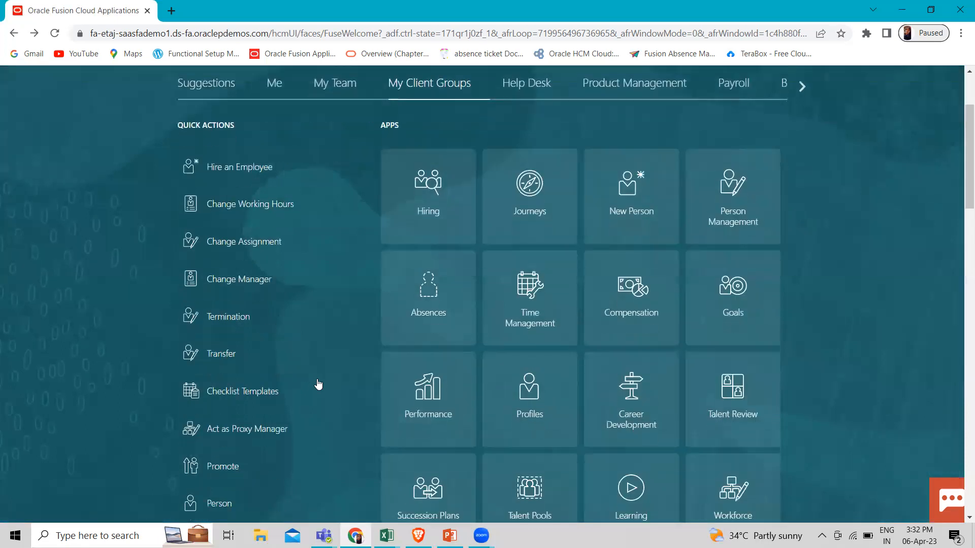
mouse_move(427, 397)
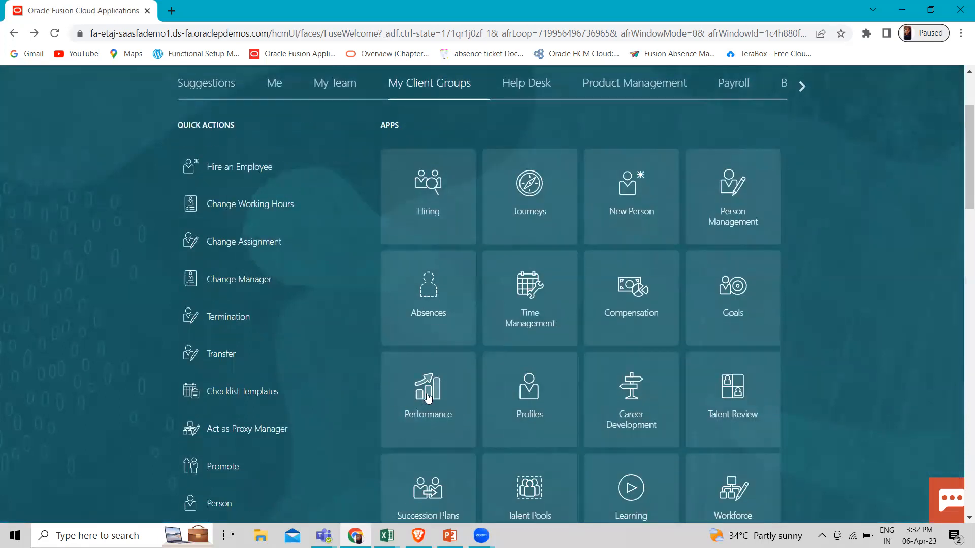
mouse_move(317, 432)
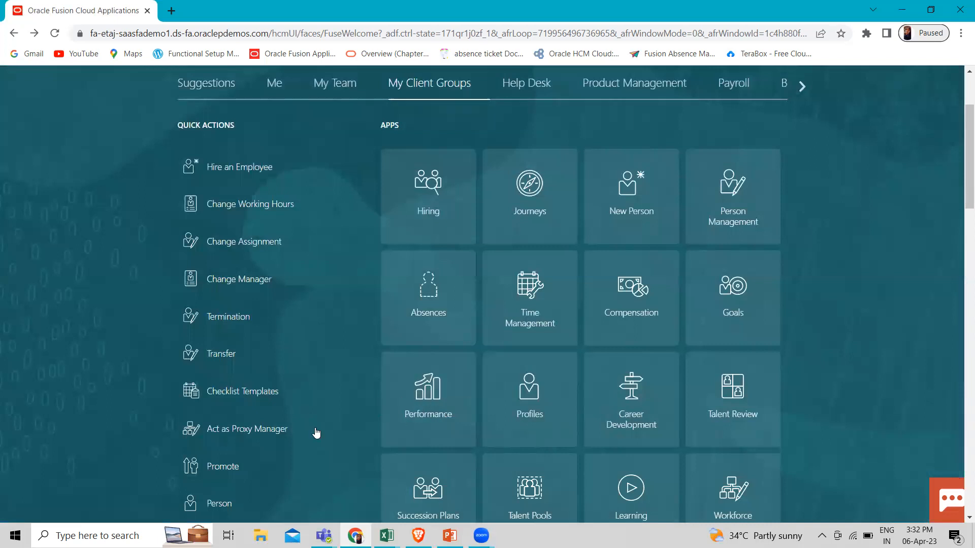
scroll("down", 3)
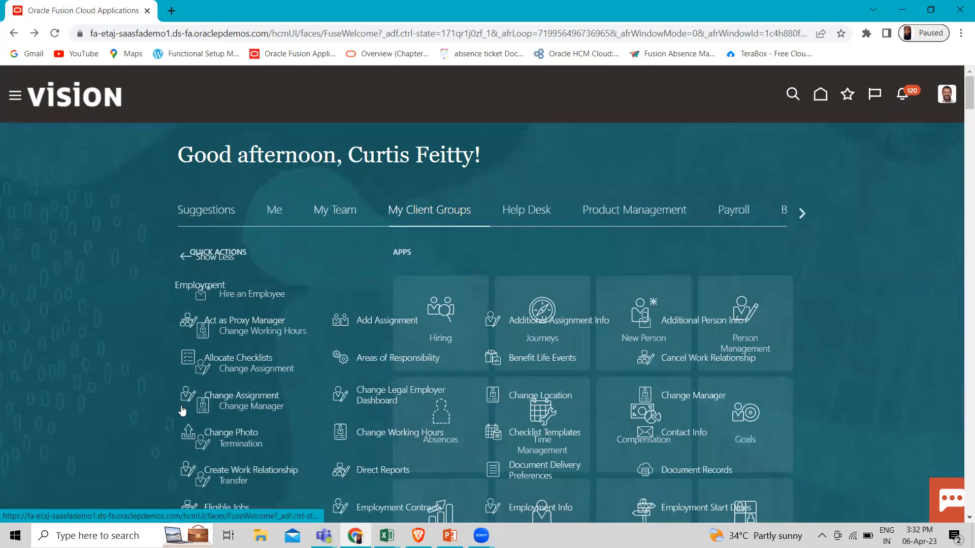
left_click(219, 257)
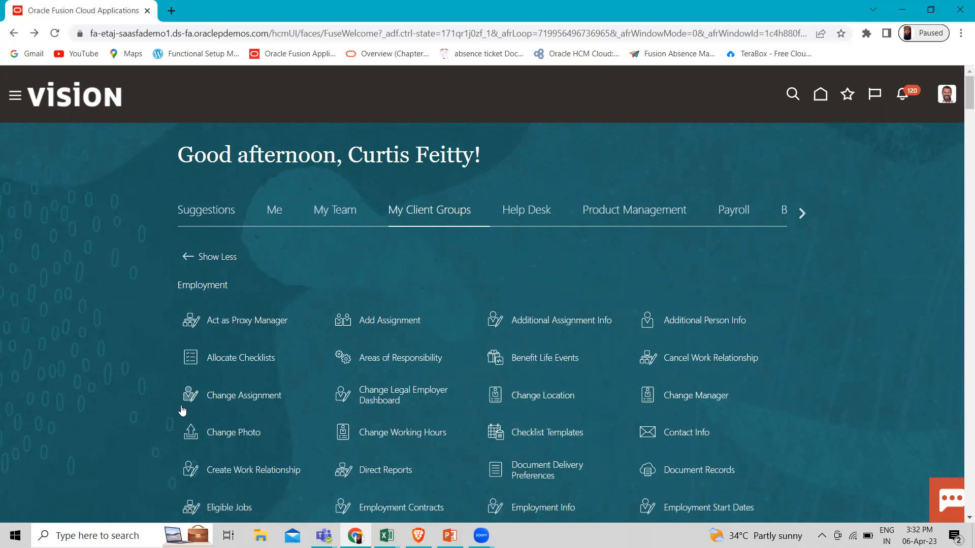
scroll("down", 3)
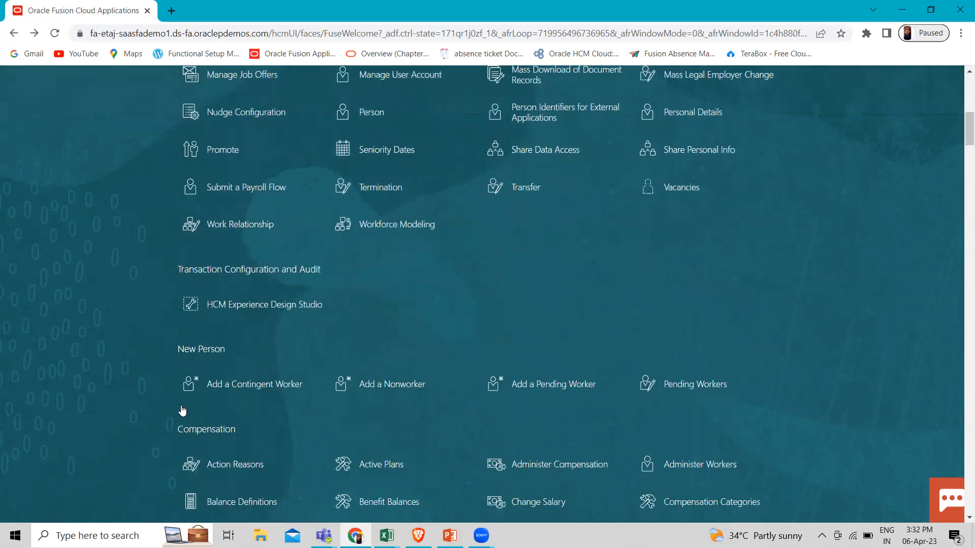
scroll("down", 3)
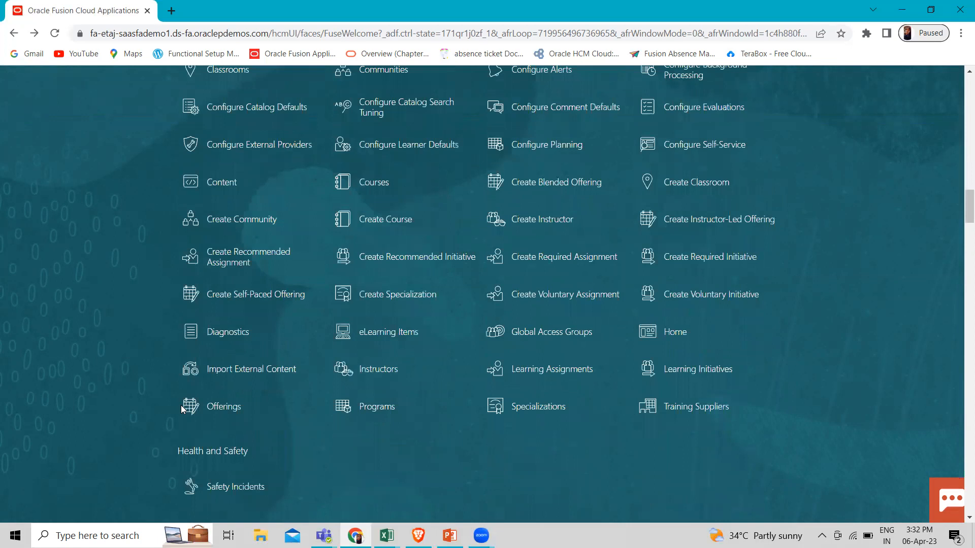
scroll("down", 3)
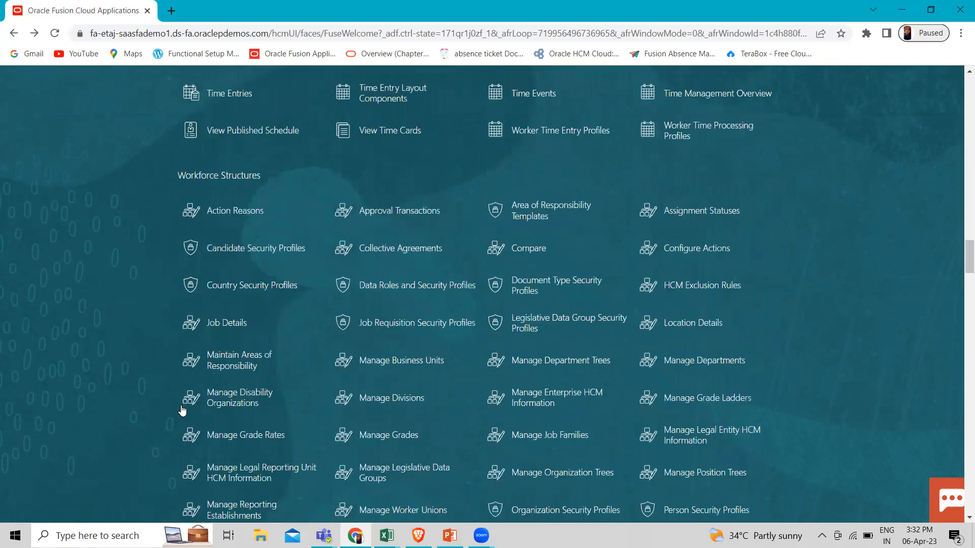
scroll("down", 3)
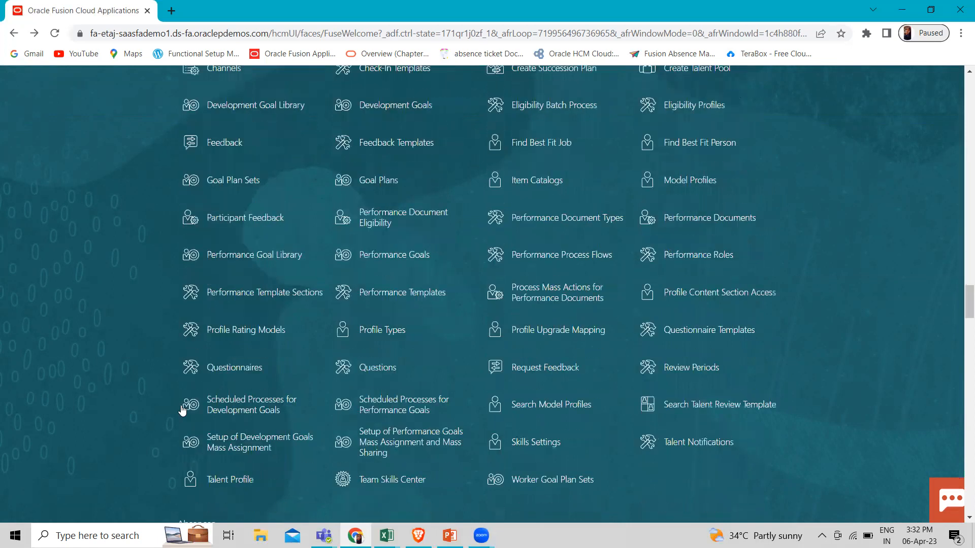
scroll("down", 3)
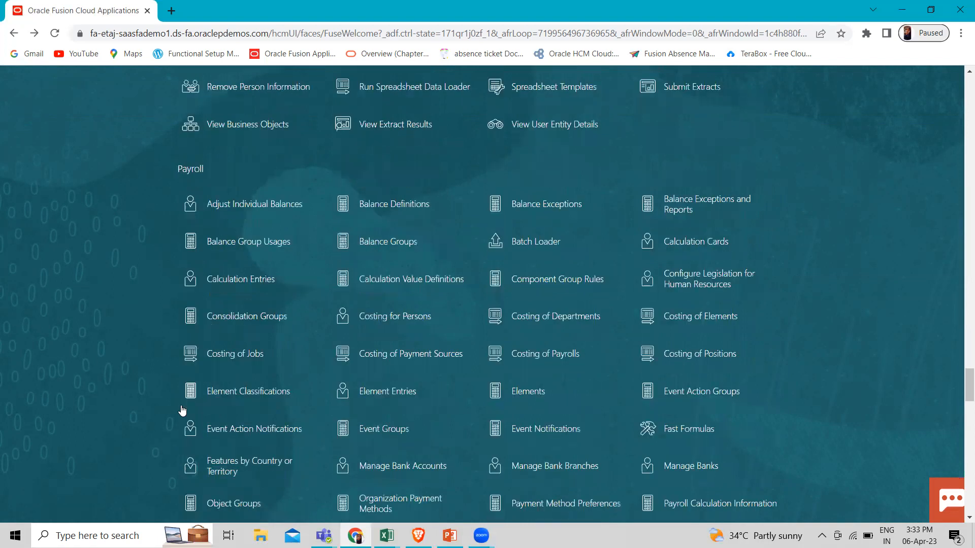
scroll("up", 3)
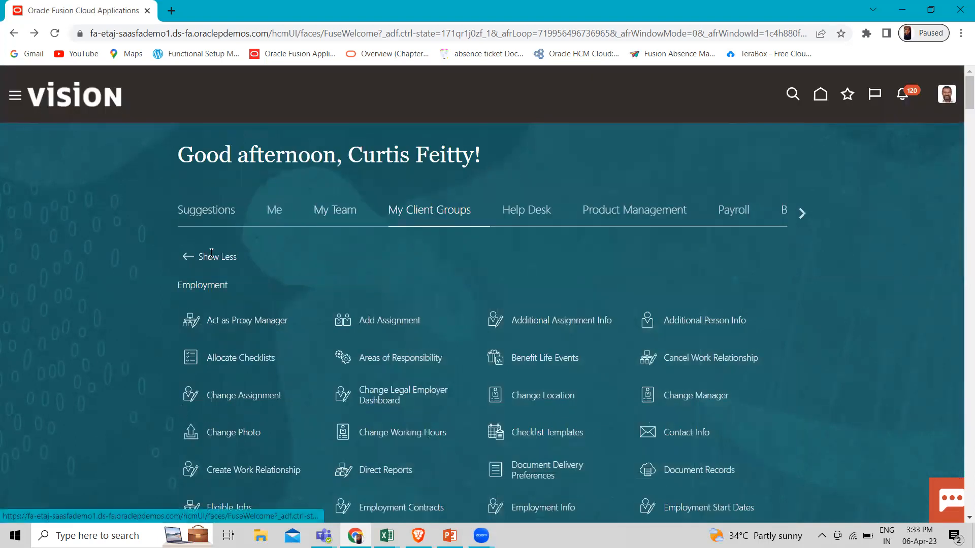
scroll("down", 3)
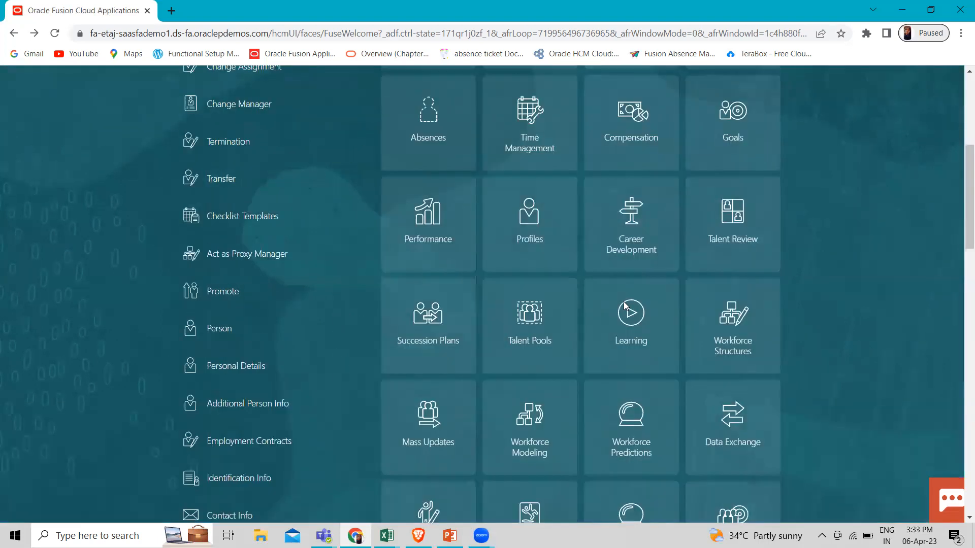
scroll("up", 3)
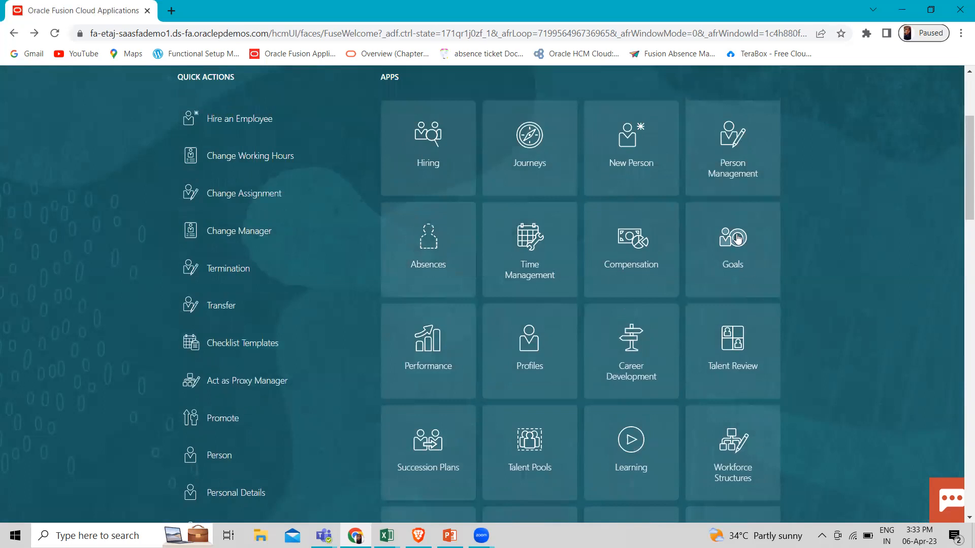
Step: Go to Goals administration and list the Goal Plans for the 2024 Annual Cycle
left_click(732, 238)
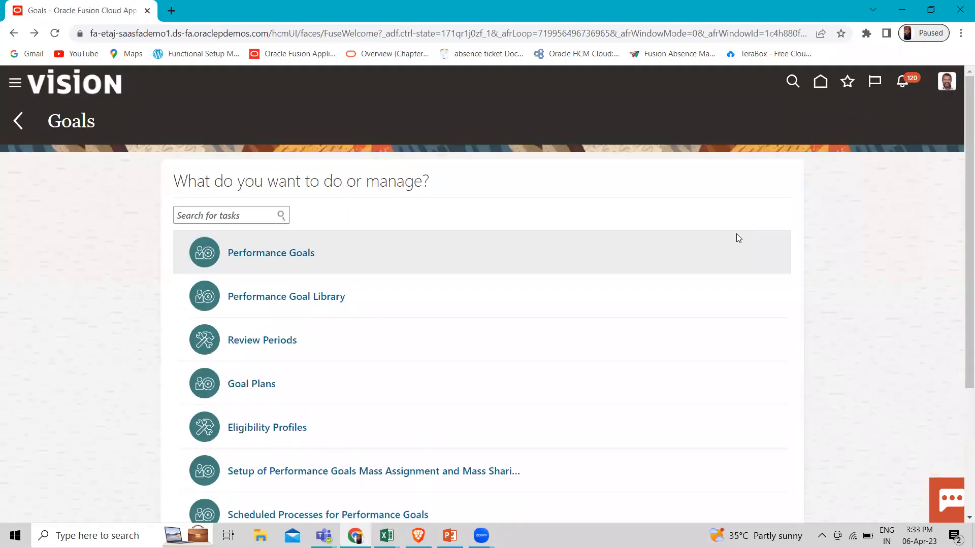
mouse_move(288, 385)
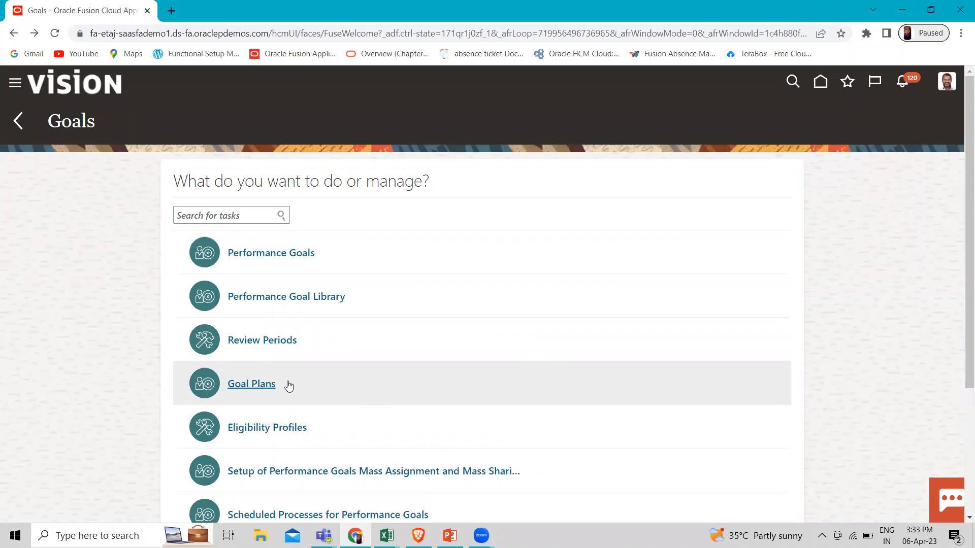
left_click(251, 383)
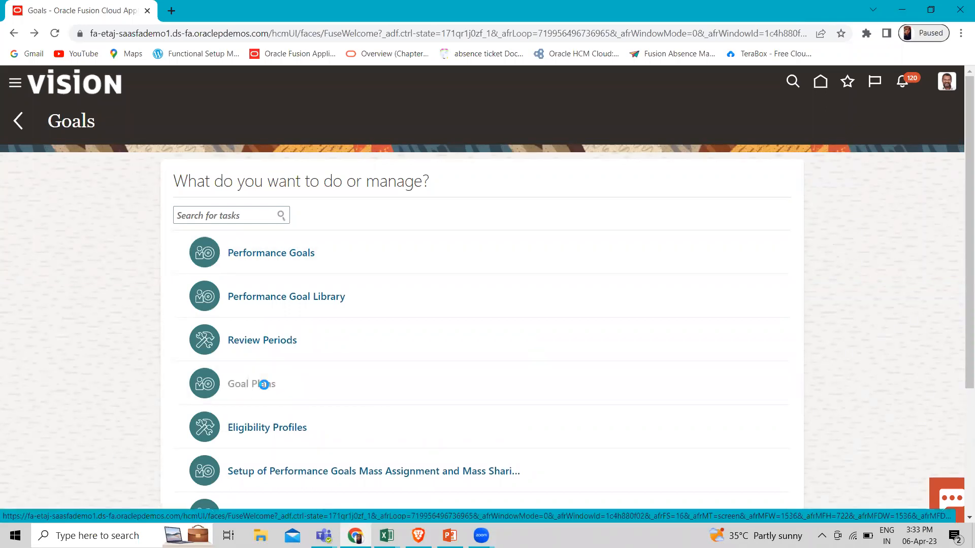
left_click(251, 384)
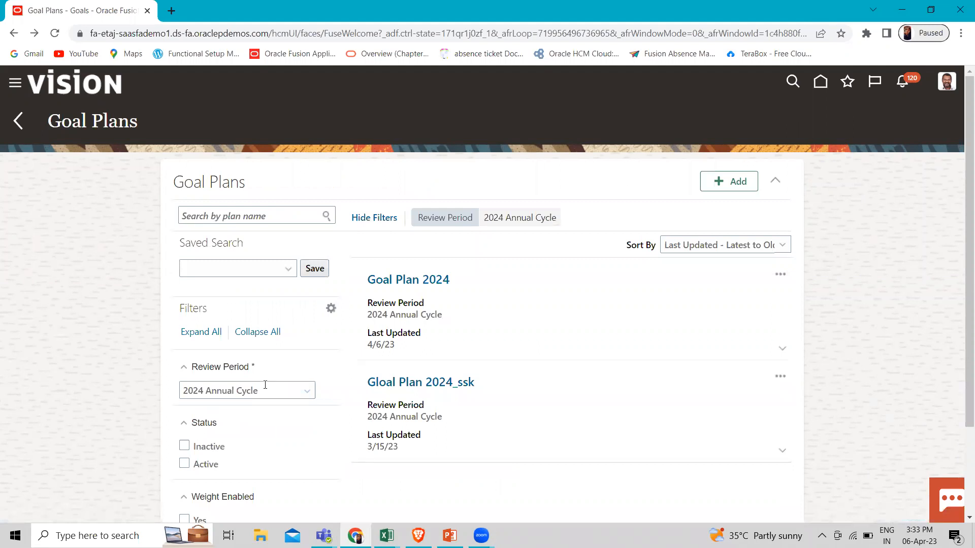
mouse_move(35, 442)
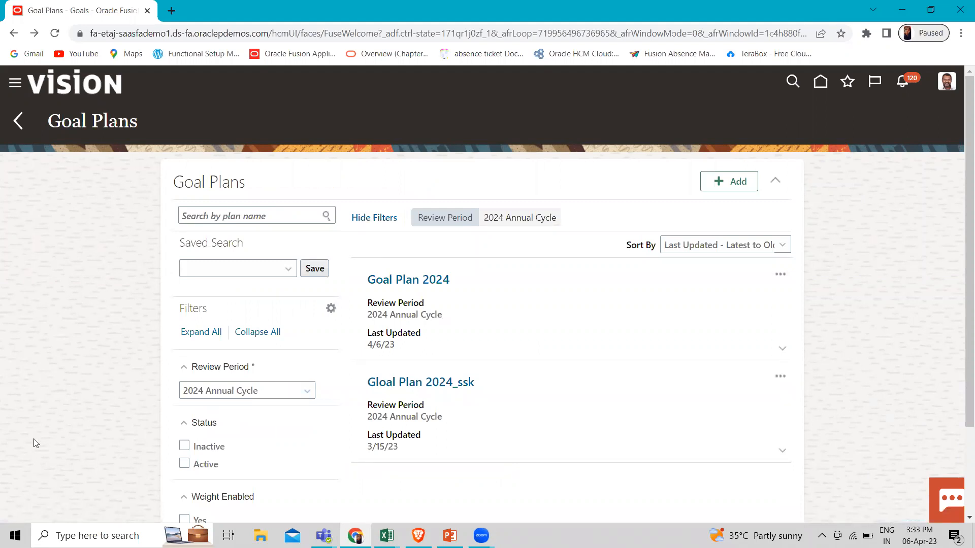
mouse_move(498, 340)
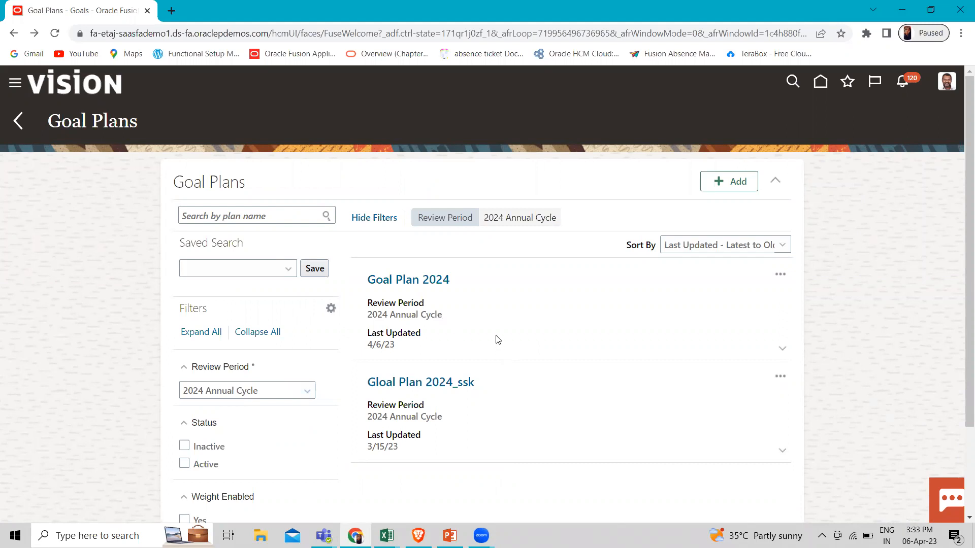
mouse_move(330, 336)
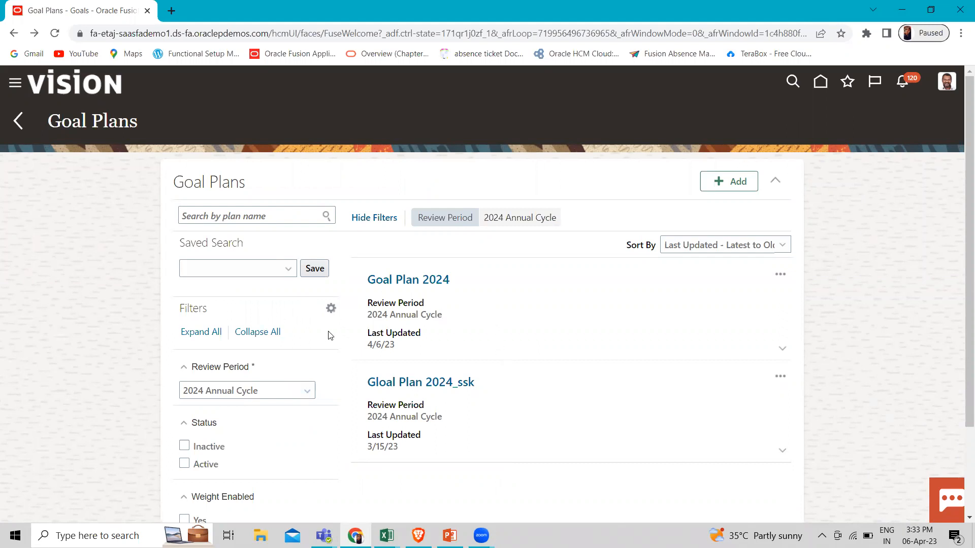
mouse_move(398, 294)
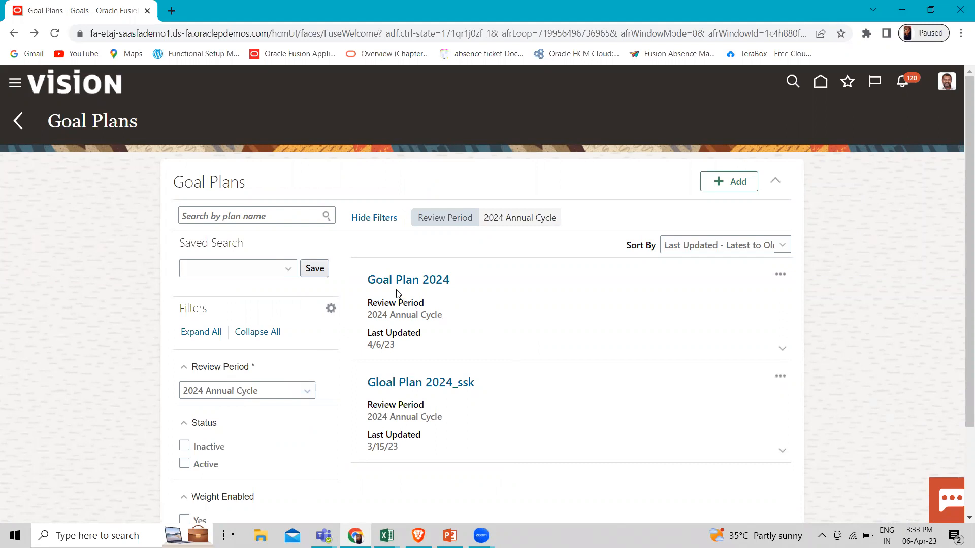
left_click(287, 268)
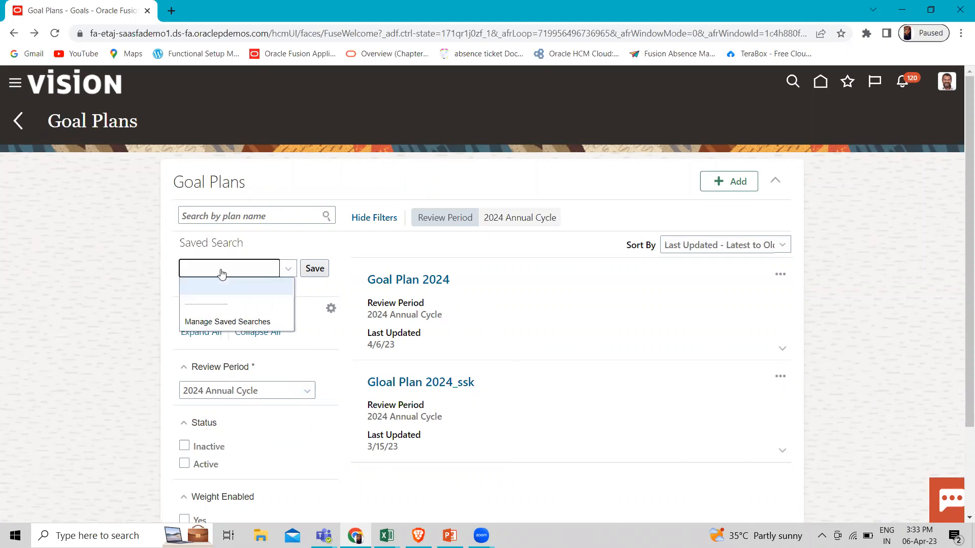
mouse_move(408, 279)
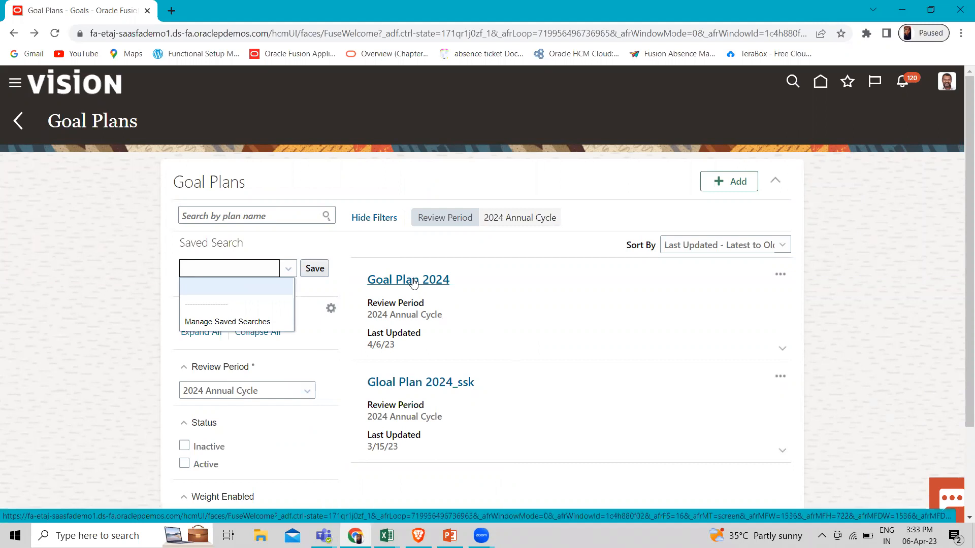
Step: Edit Goal Plan 2024 and tick Fusion Annual Evaluation as a performance document type
left_click(408, 279)
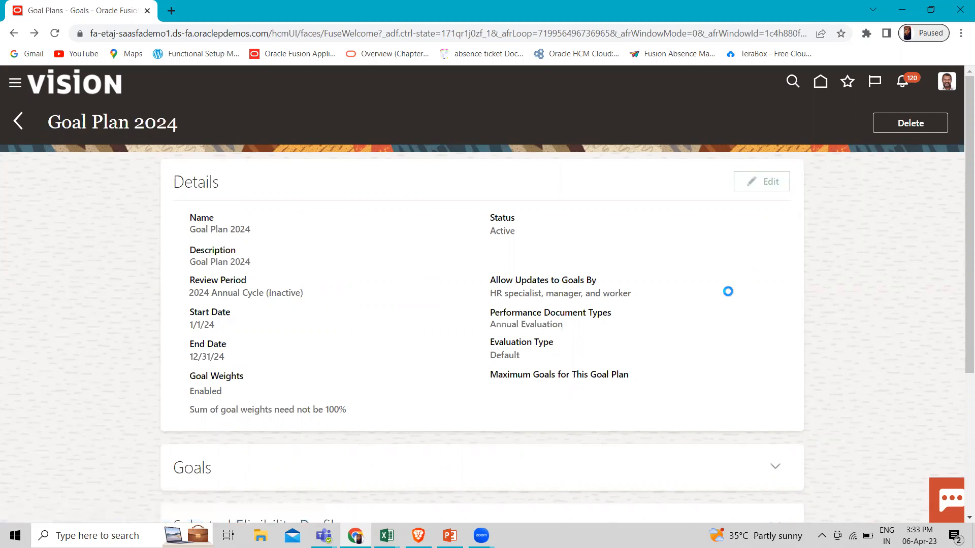
left_click(760, 180)
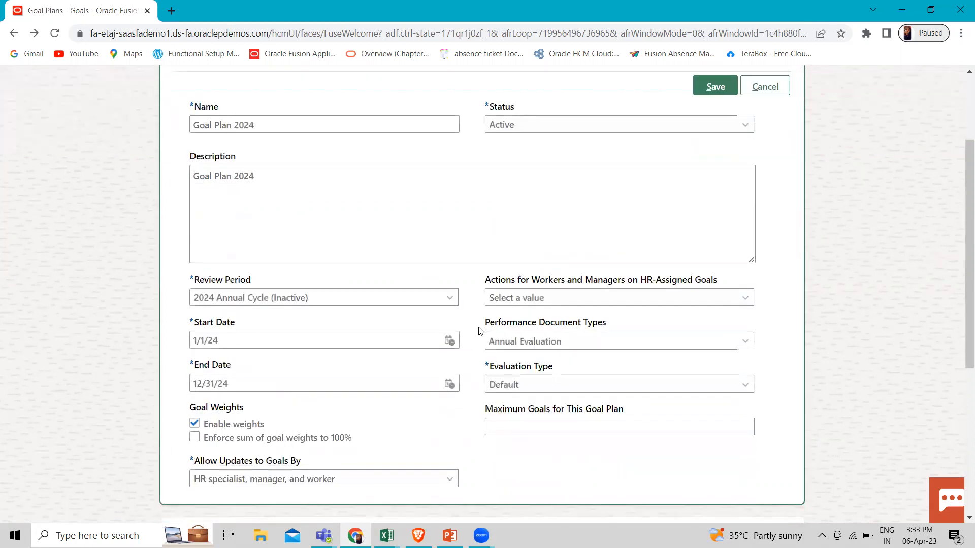
mouse_move(580, 333)
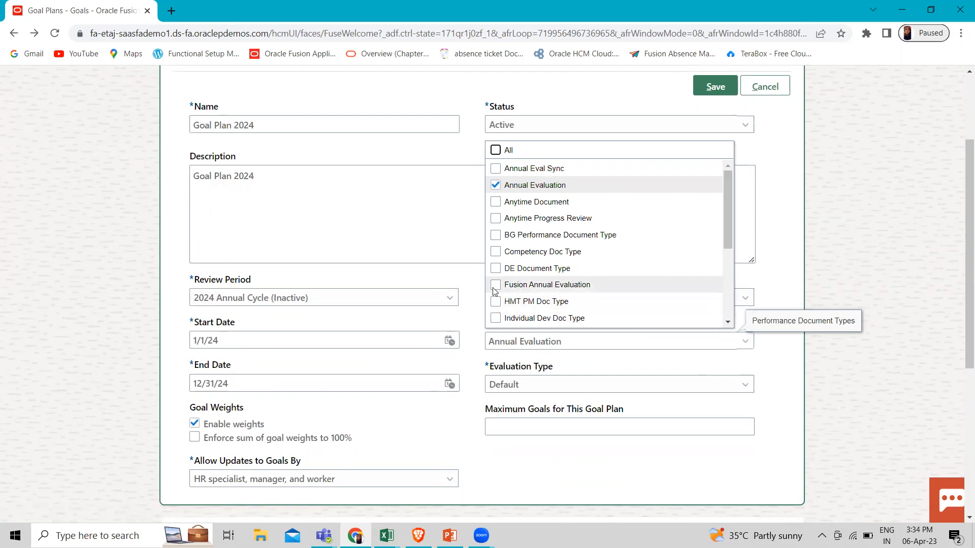
left_click(496, 284)
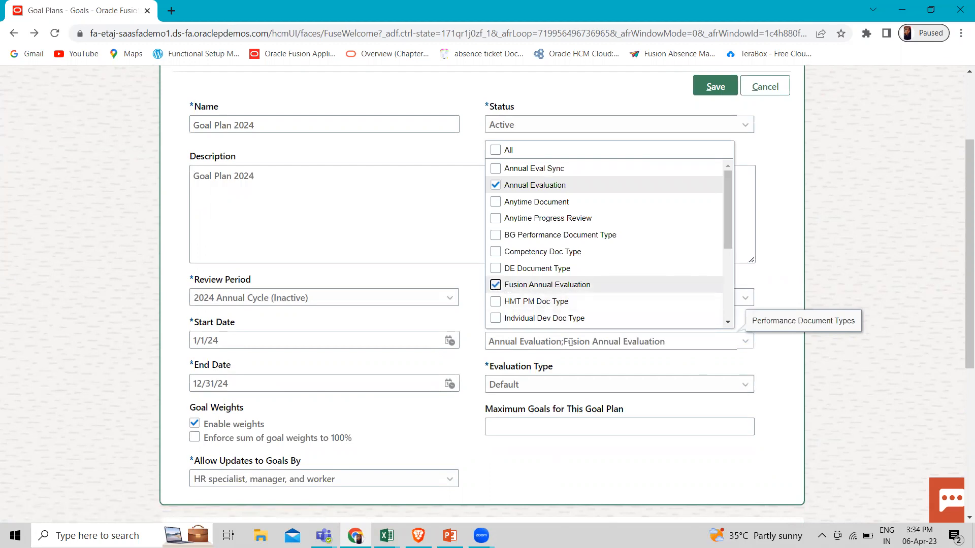
mouse_move(606, 341)
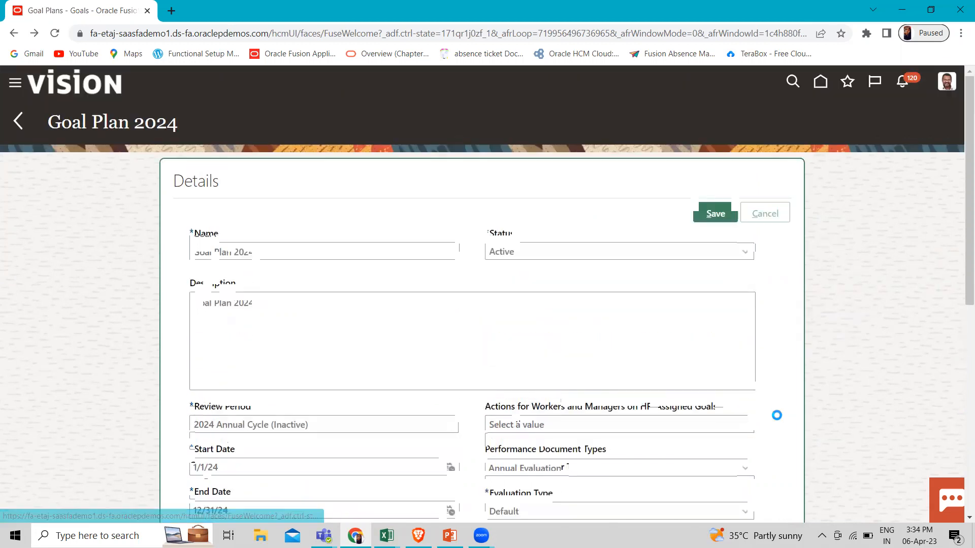
Step: Save the Goal Plan 2024 changes and return to the Goals task list
left_click(713, 213)
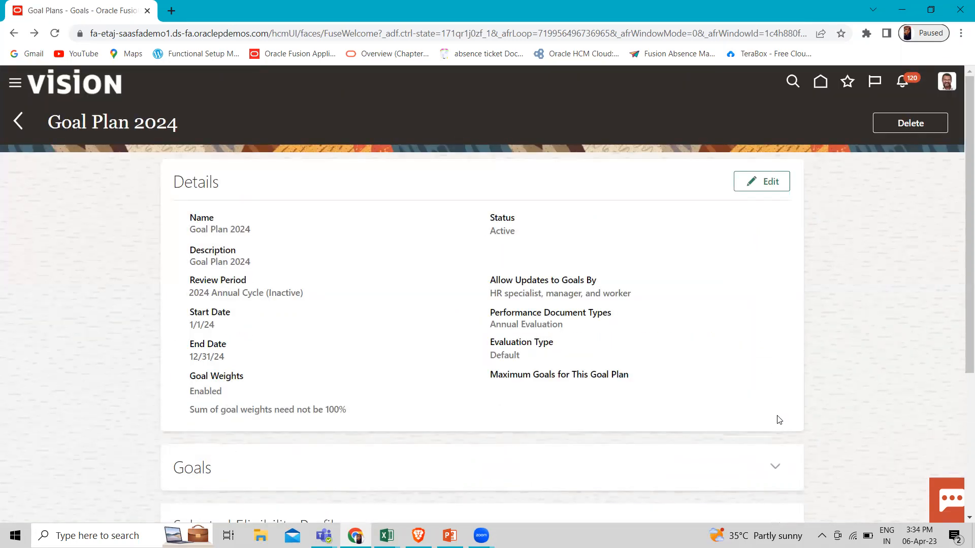
mouse_move(17, 121)
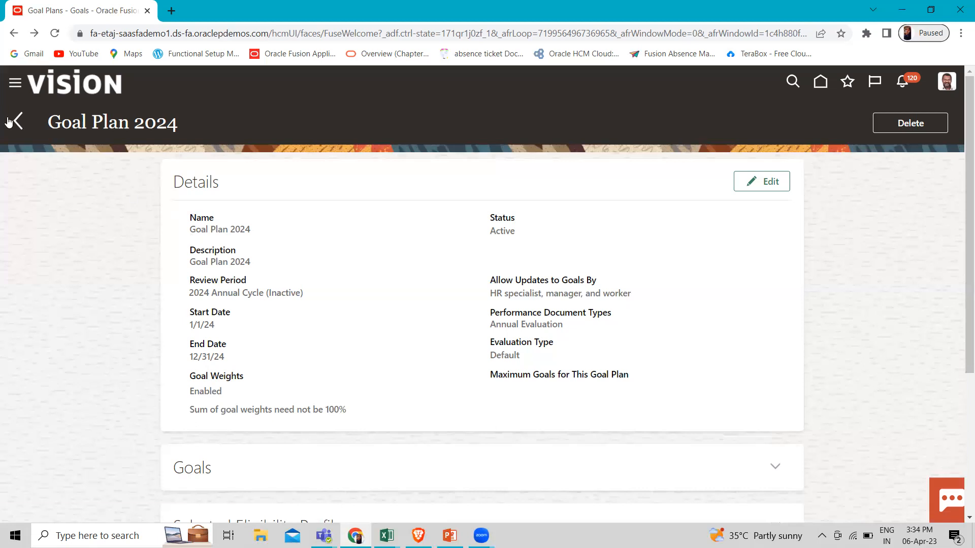
left_click(13, 121)
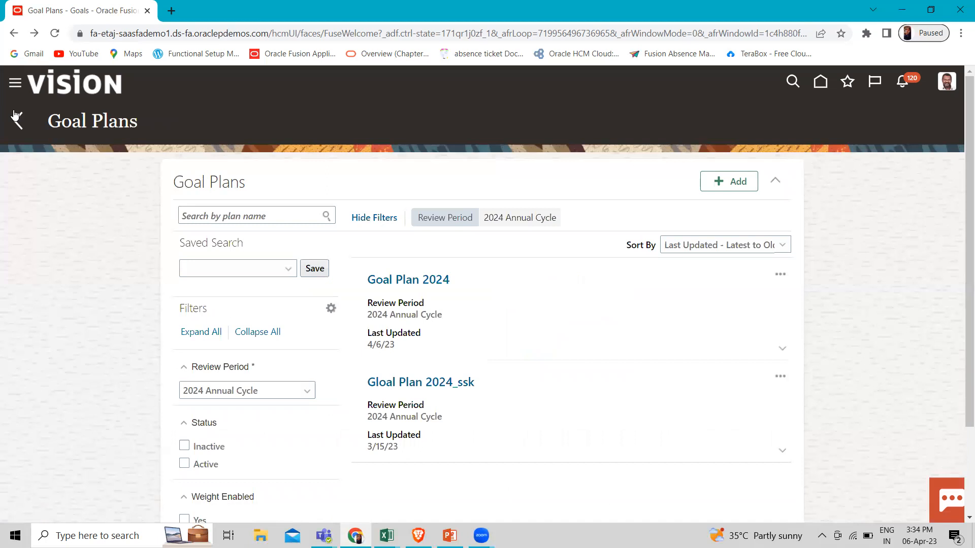
left_click(18, 121)
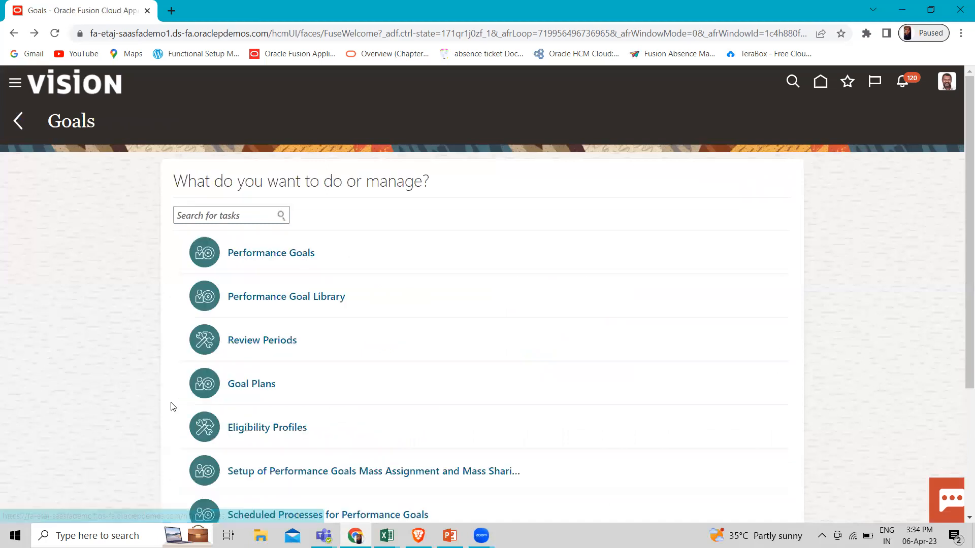